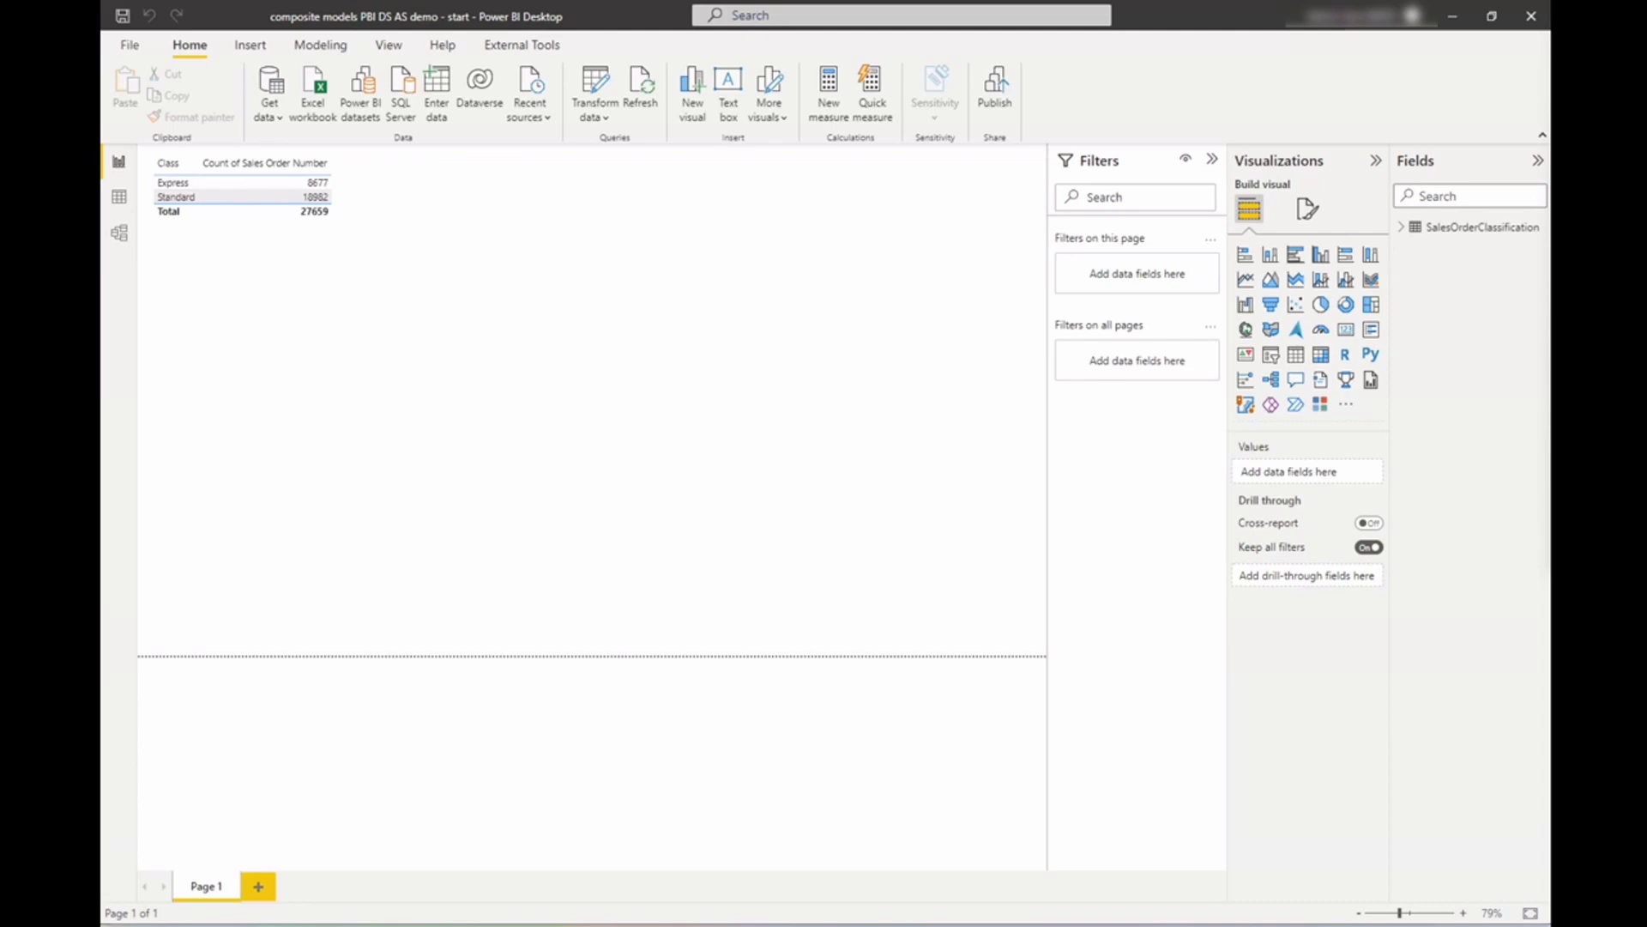
pyautogui.moveTo(639, 291)
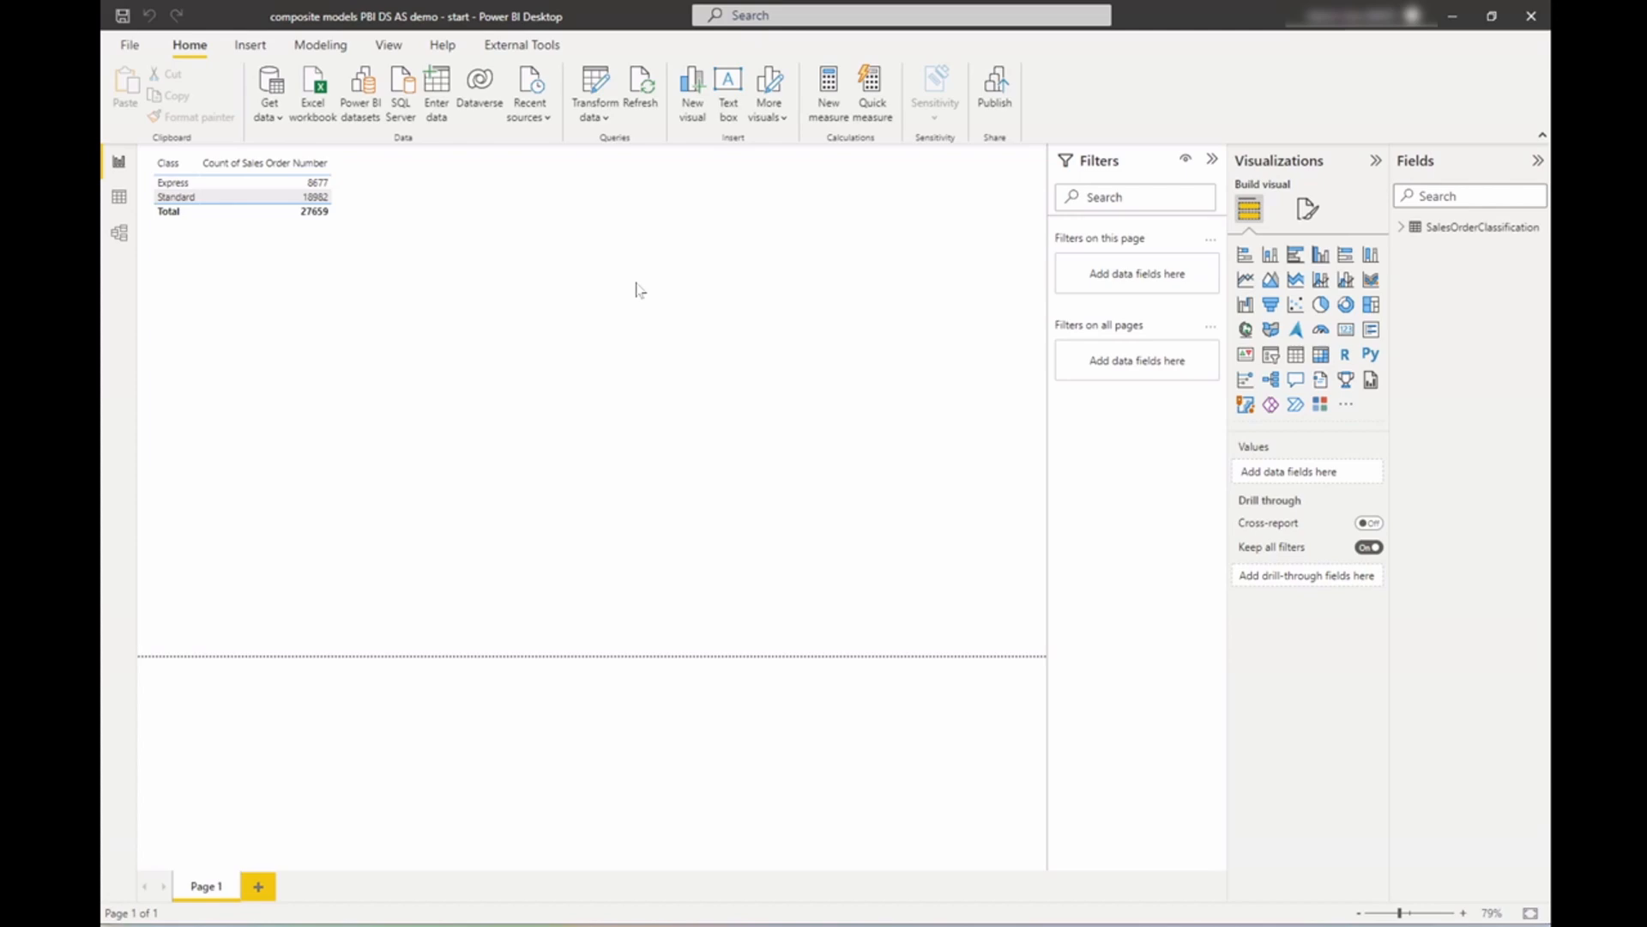
pyautogui.moveTo(637, 291)
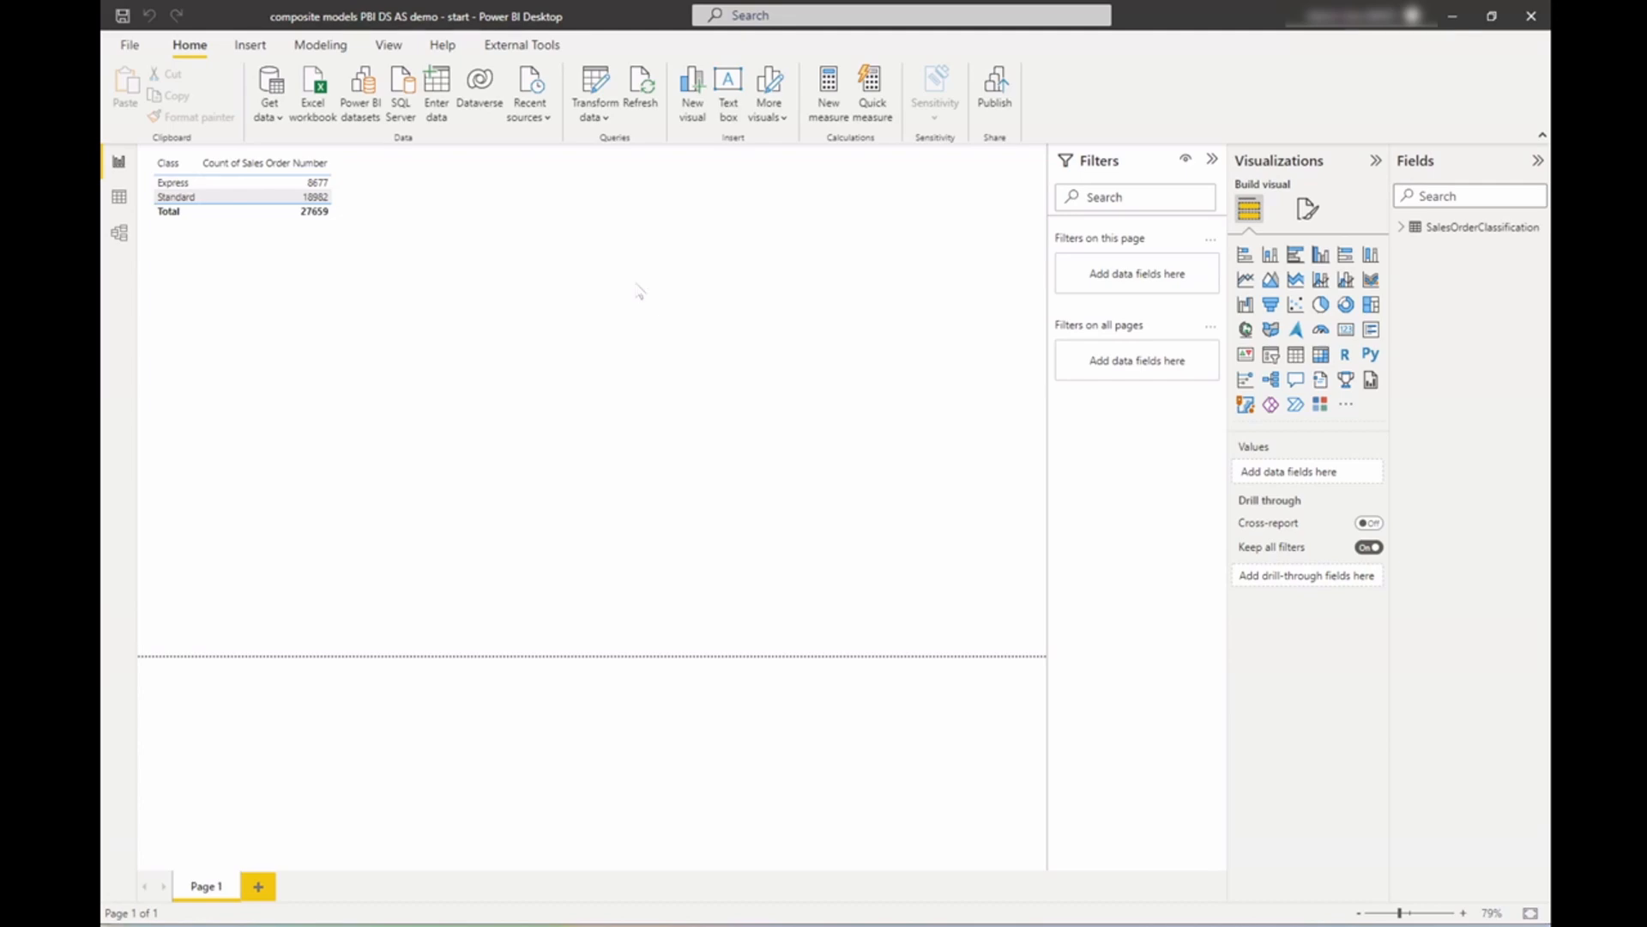
pyautogui.moveTo(631, 310)
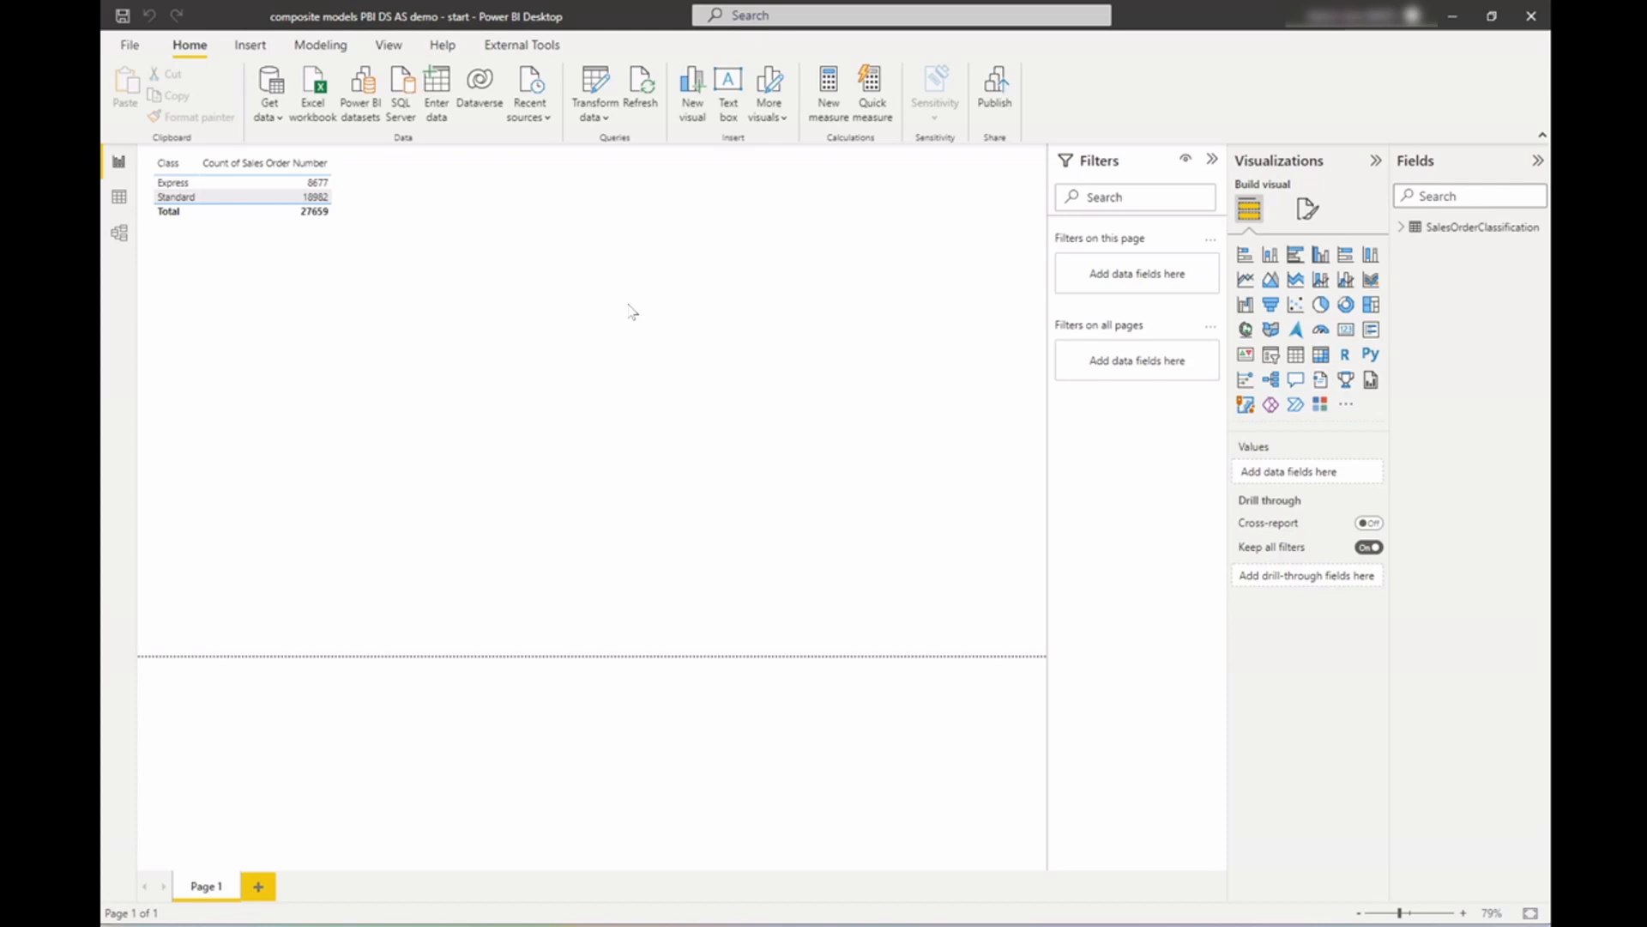
pyautogui.moveTo(438, 215)
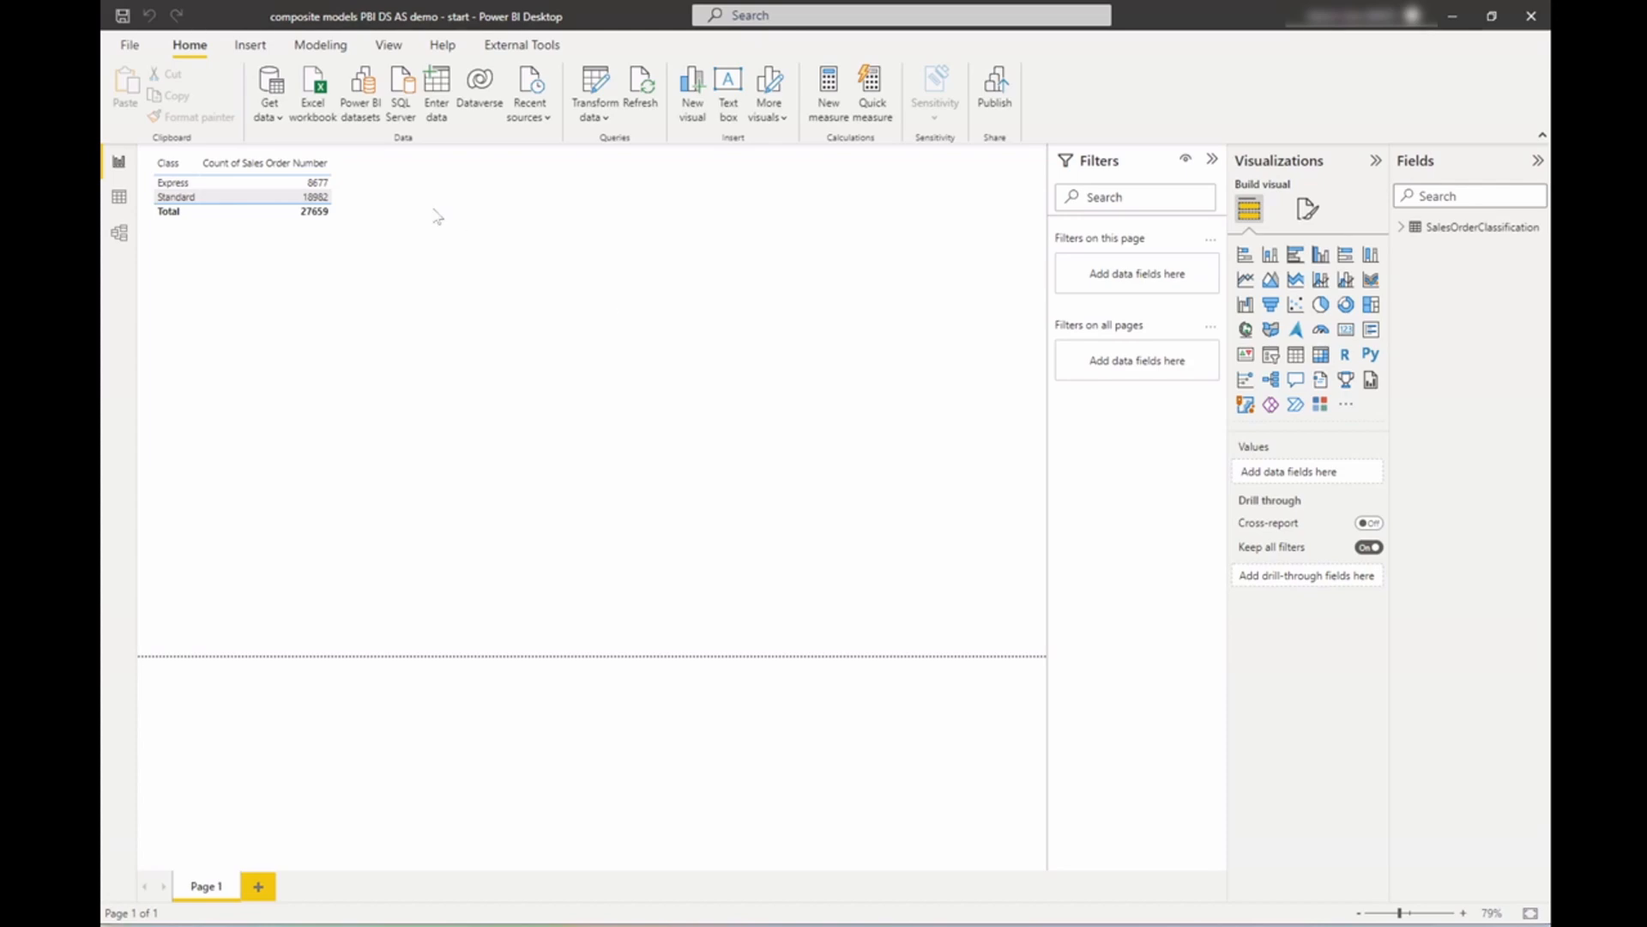
# Step: Connect to Analysis Services in DirectQuery mode and load all AdventureWorksInternetSales tables
pyautogui.click(269, 89)
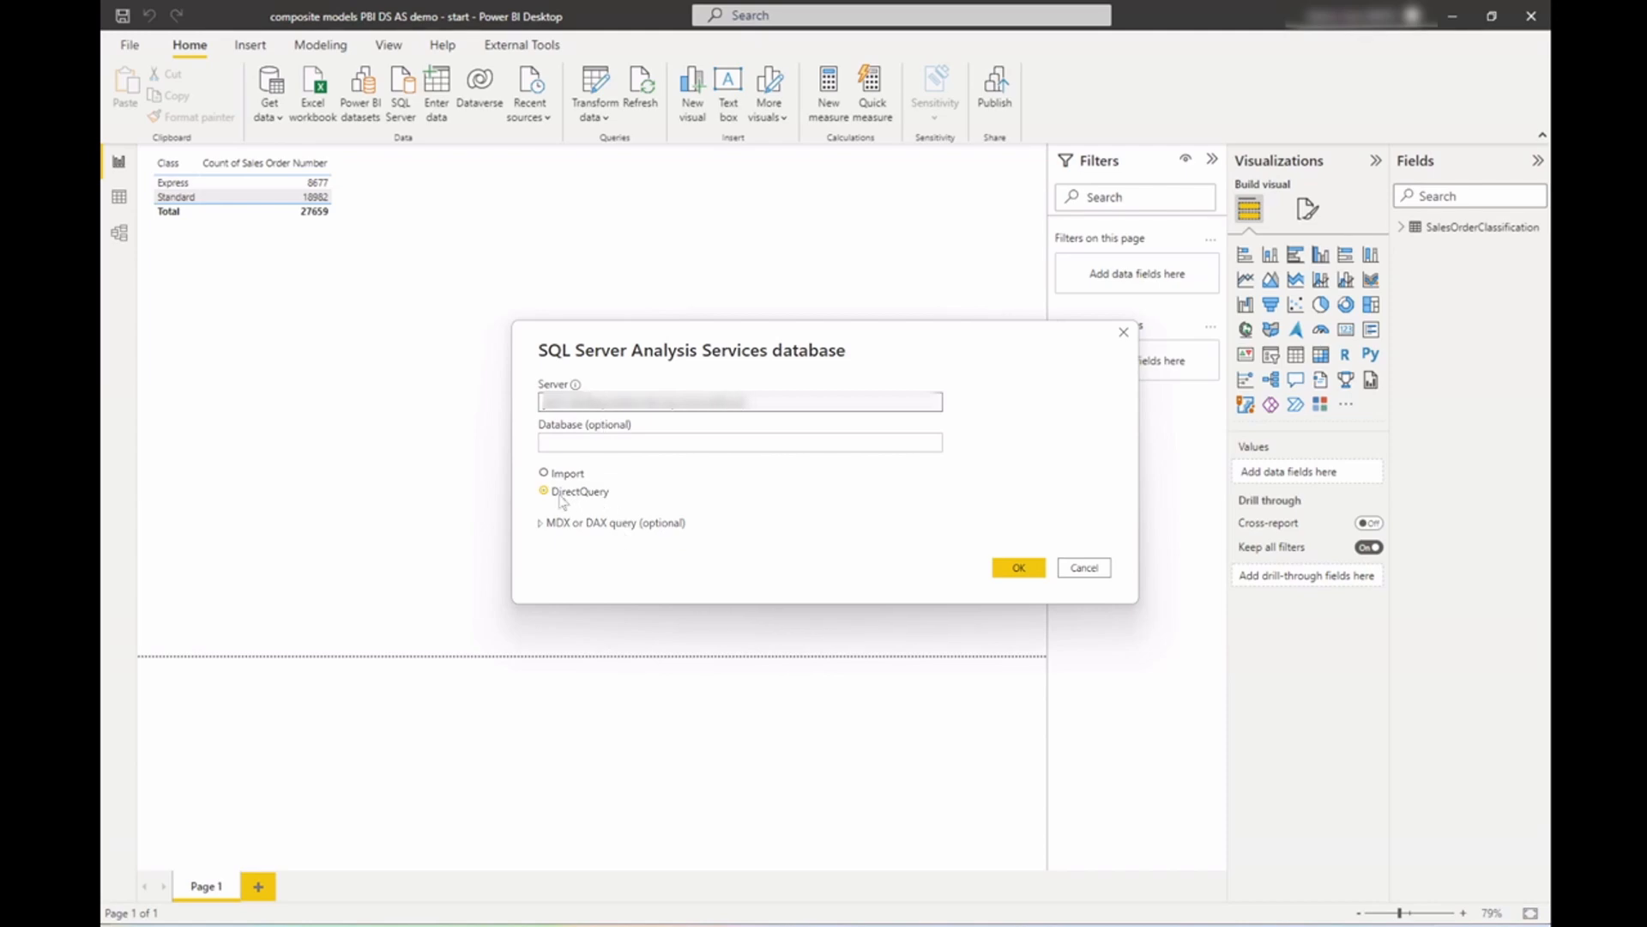
pyautogui.click(543, 490)
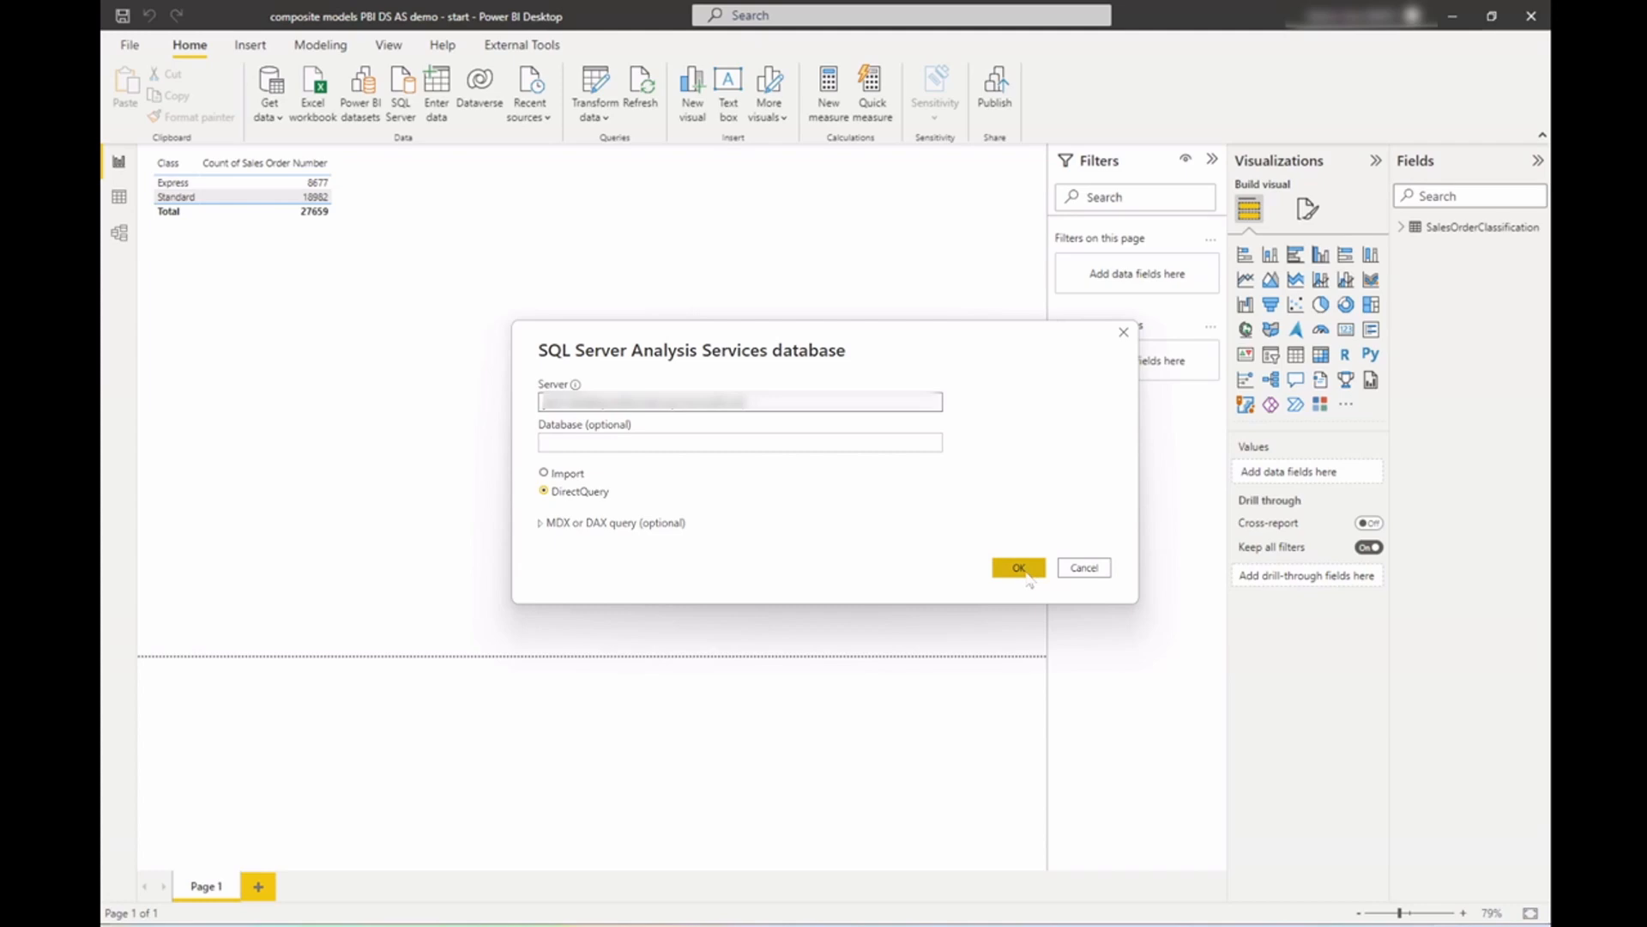
pyautogui.click(1015, 567)
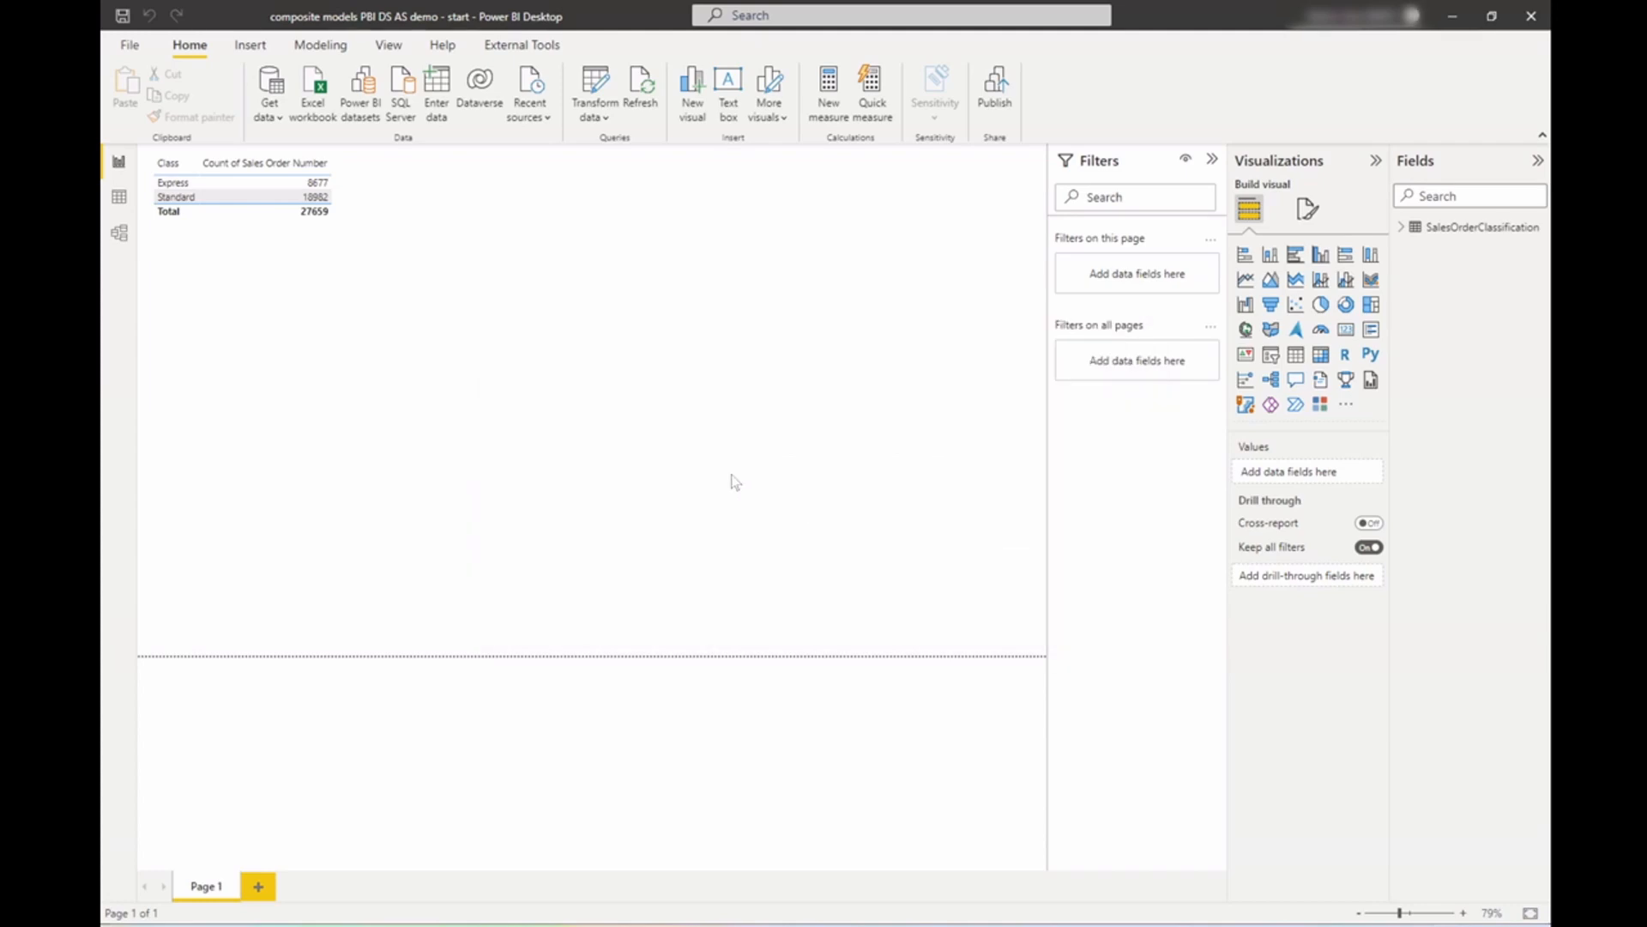
pyautogui.click(361, 84)
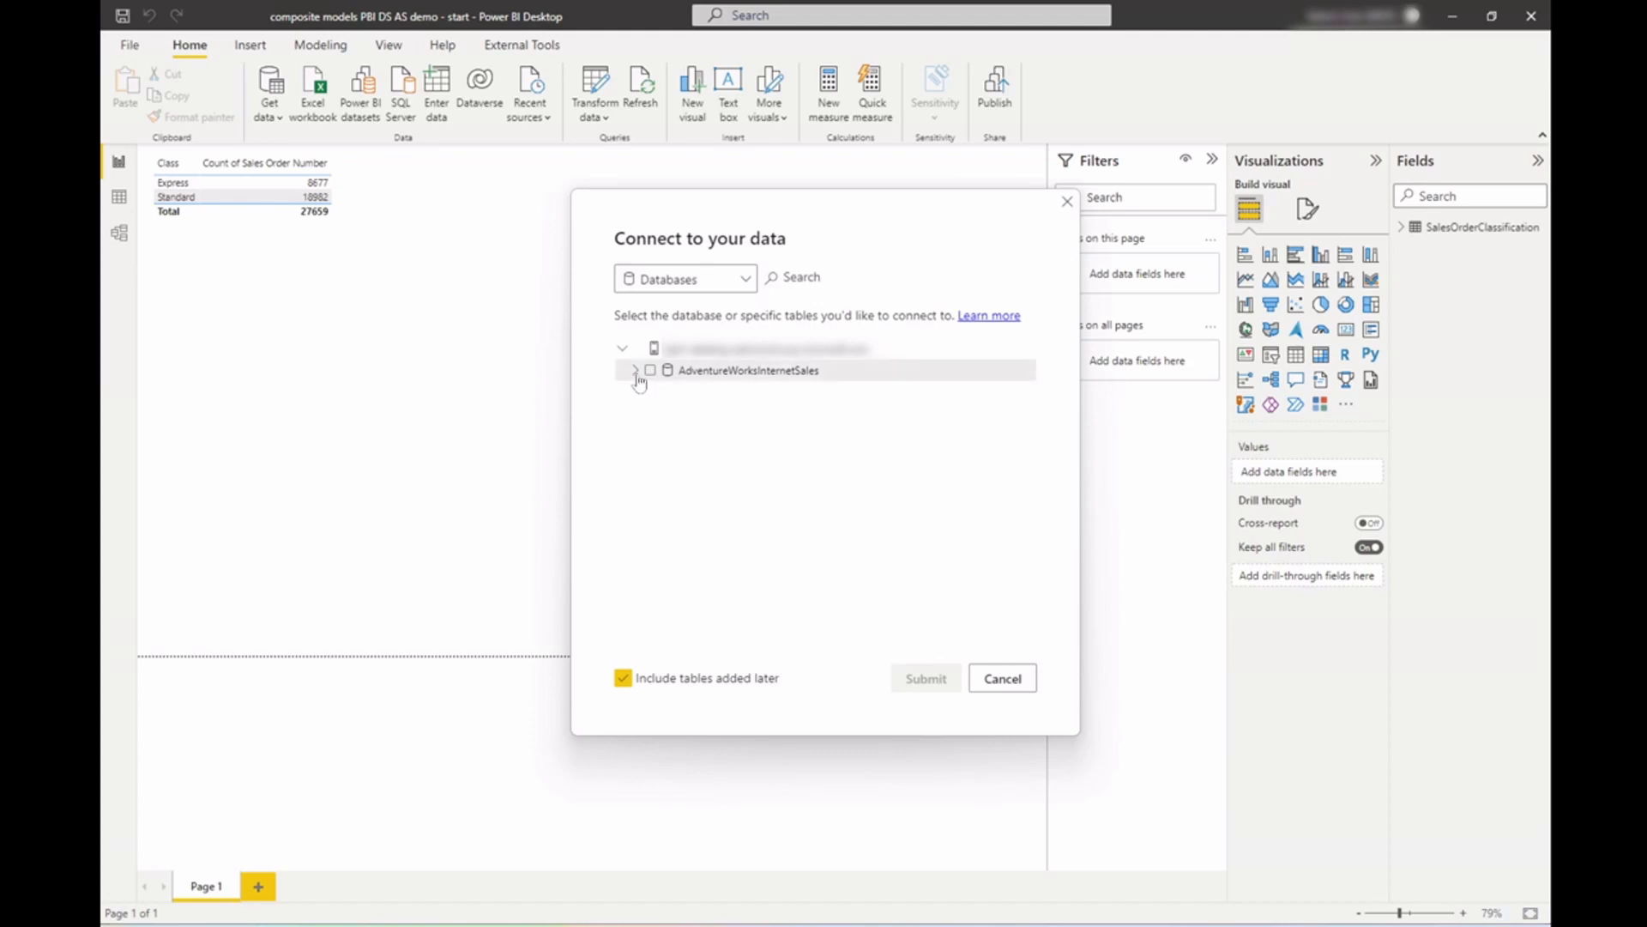
pyautogui.click(636, 370)
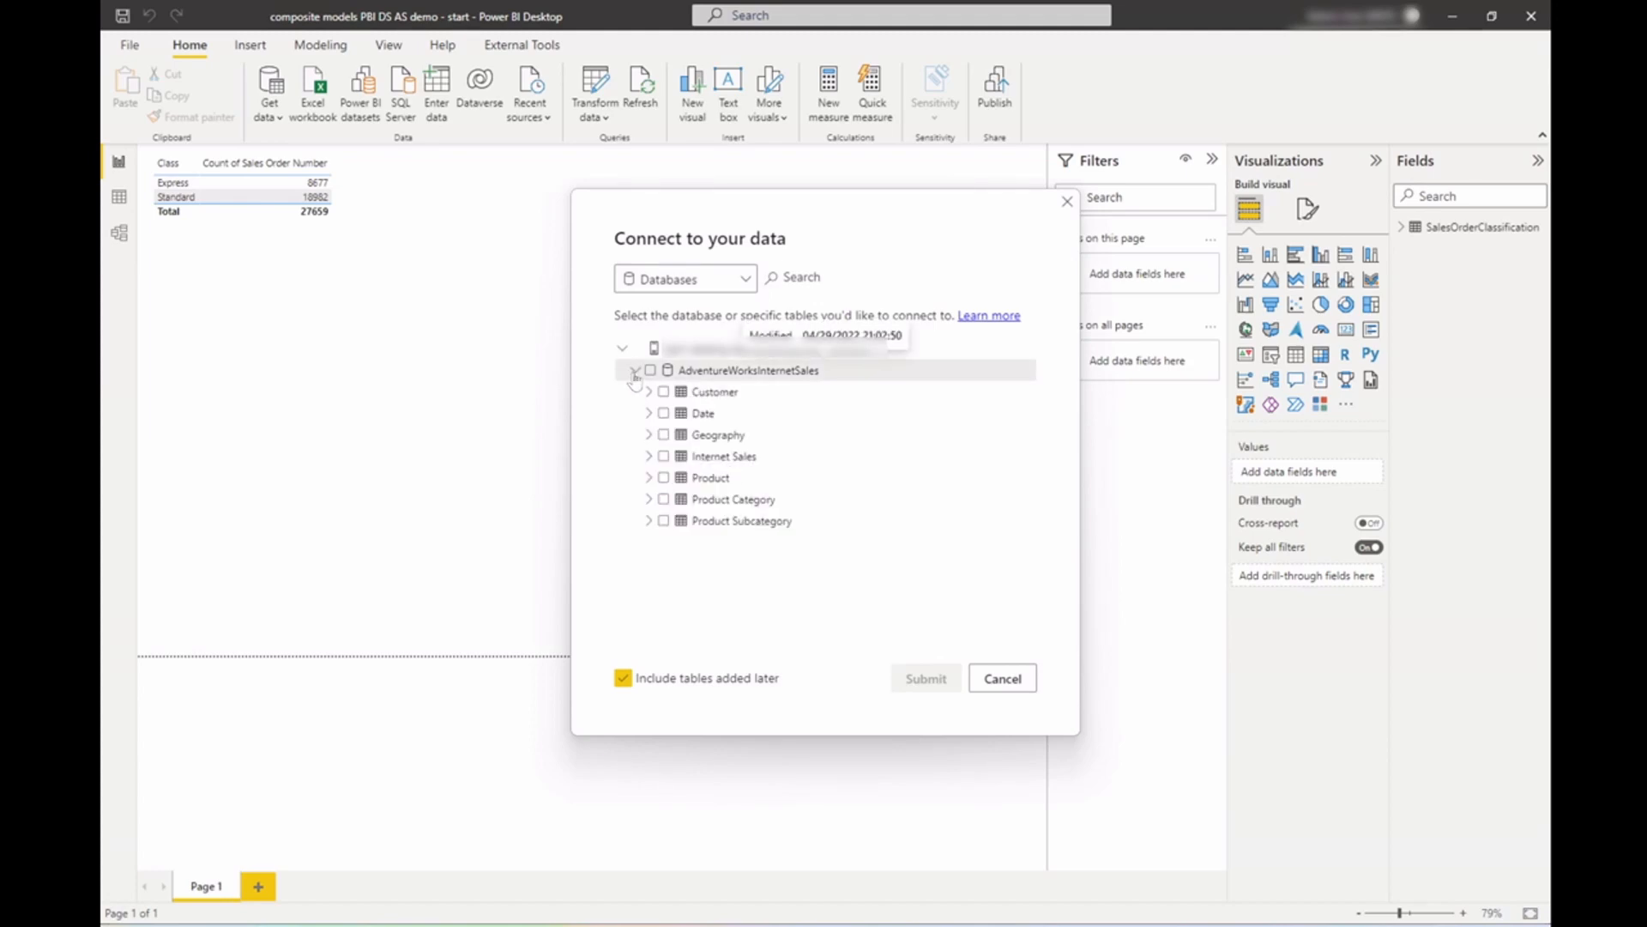
pyautogui.click(650, 370)
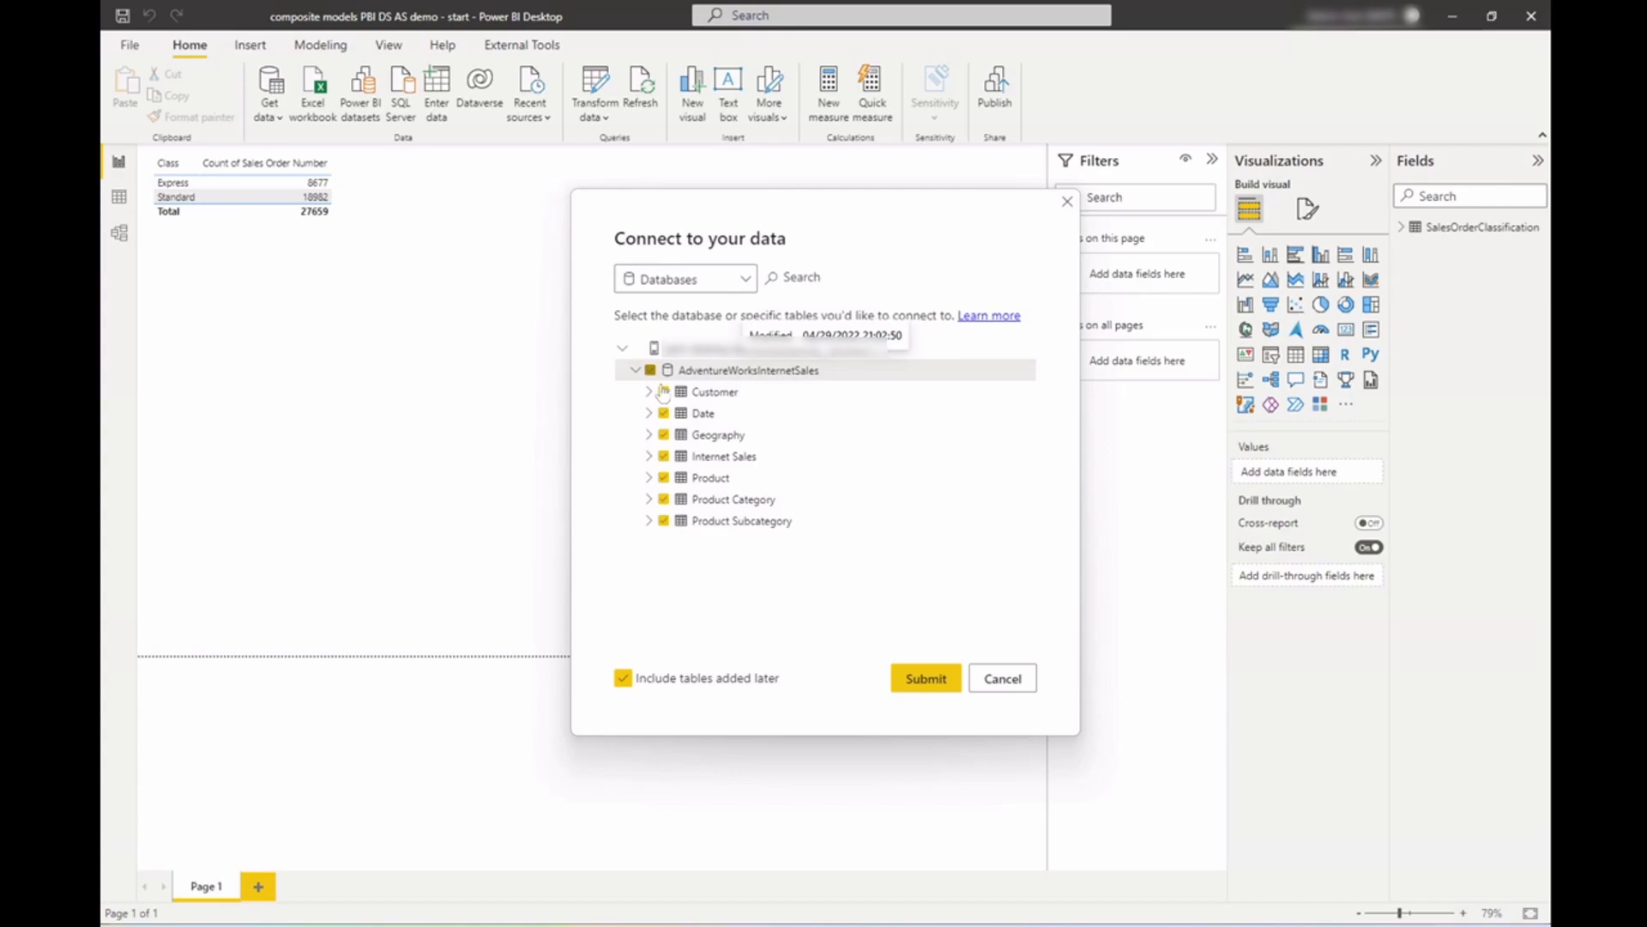
pyautogui.click(924, 678)
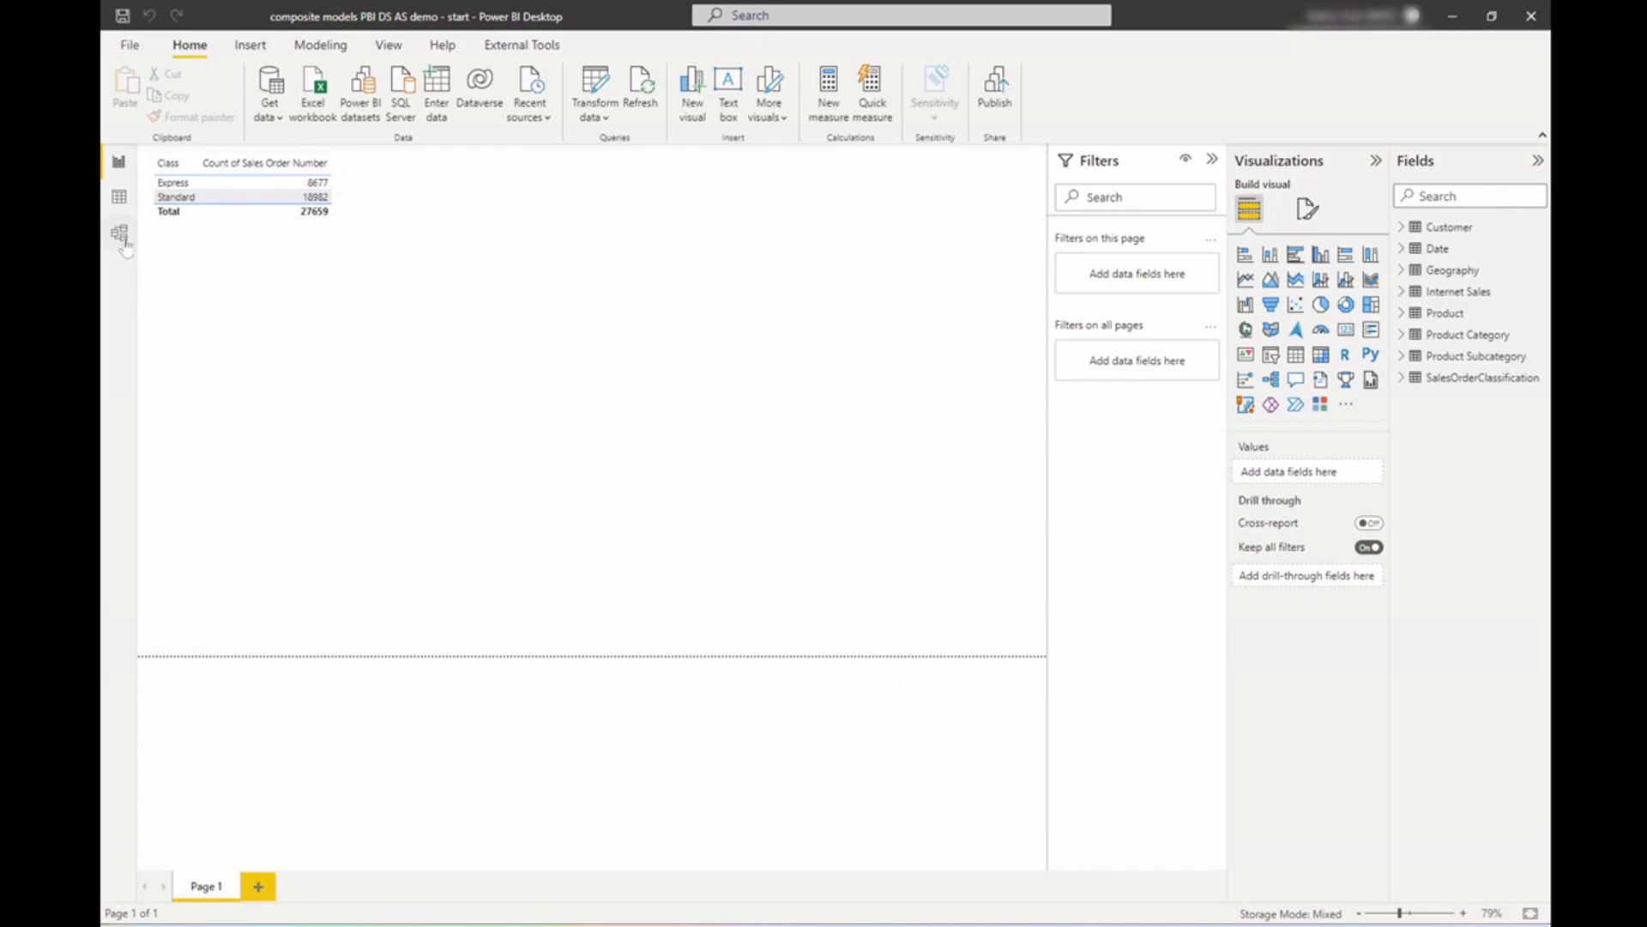
# Step: In Model view, relate SalesOrderClassification many-to-one to Internet Sales on Sales Order Number
pyautogui.click(118, 232)
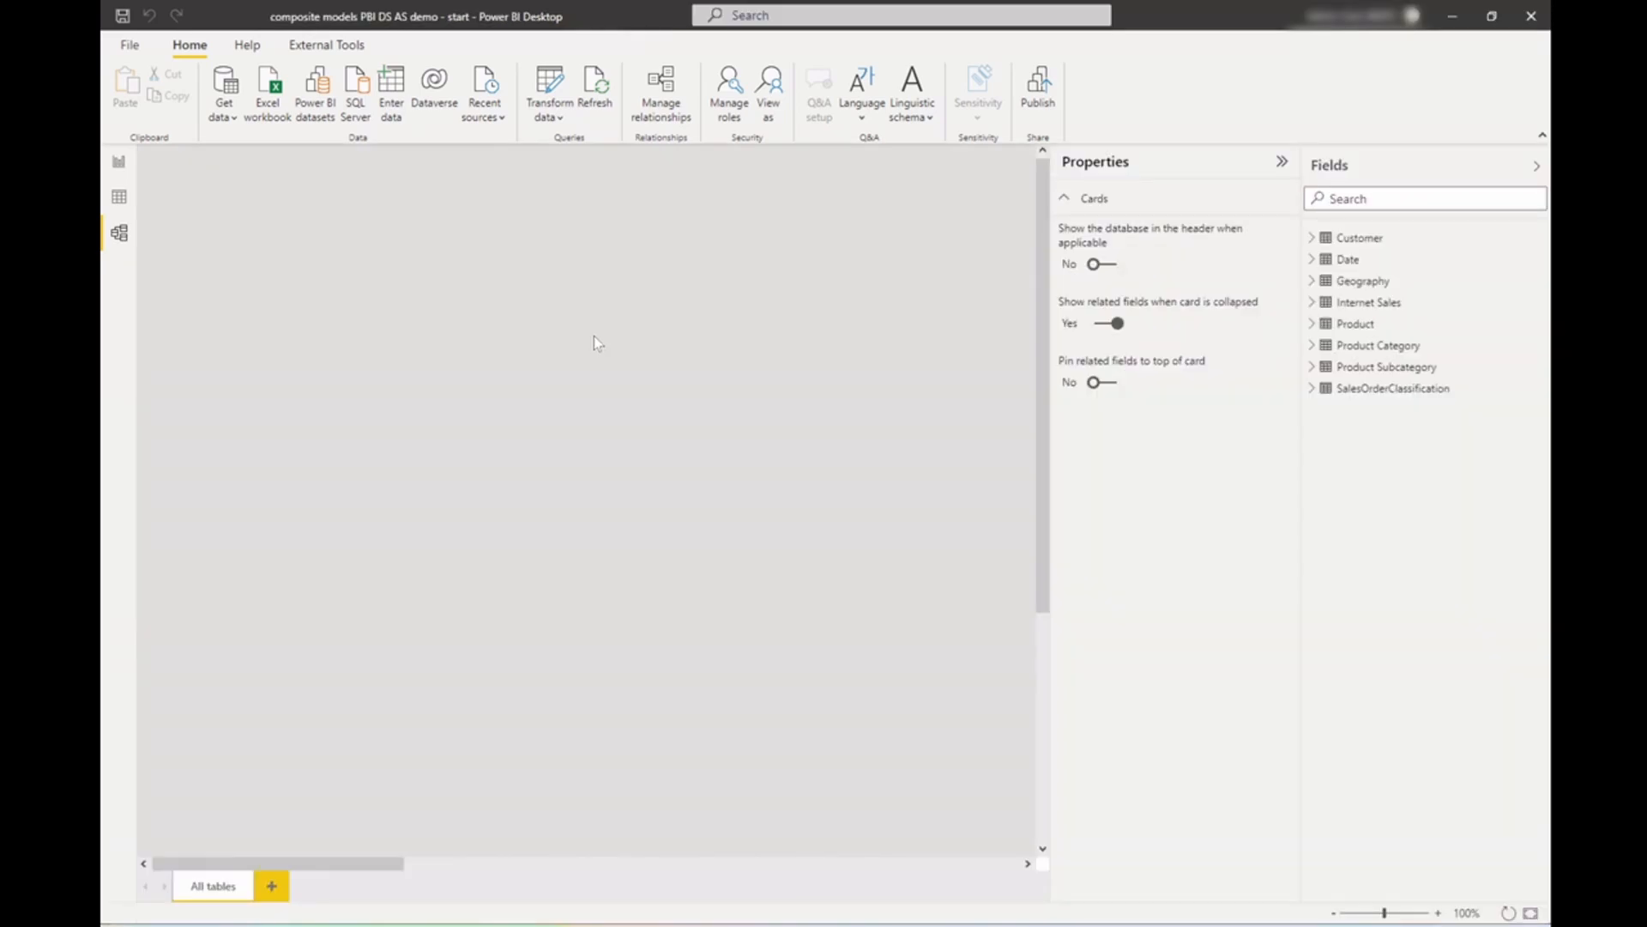
pyautogui.moveTo(1238, 181)
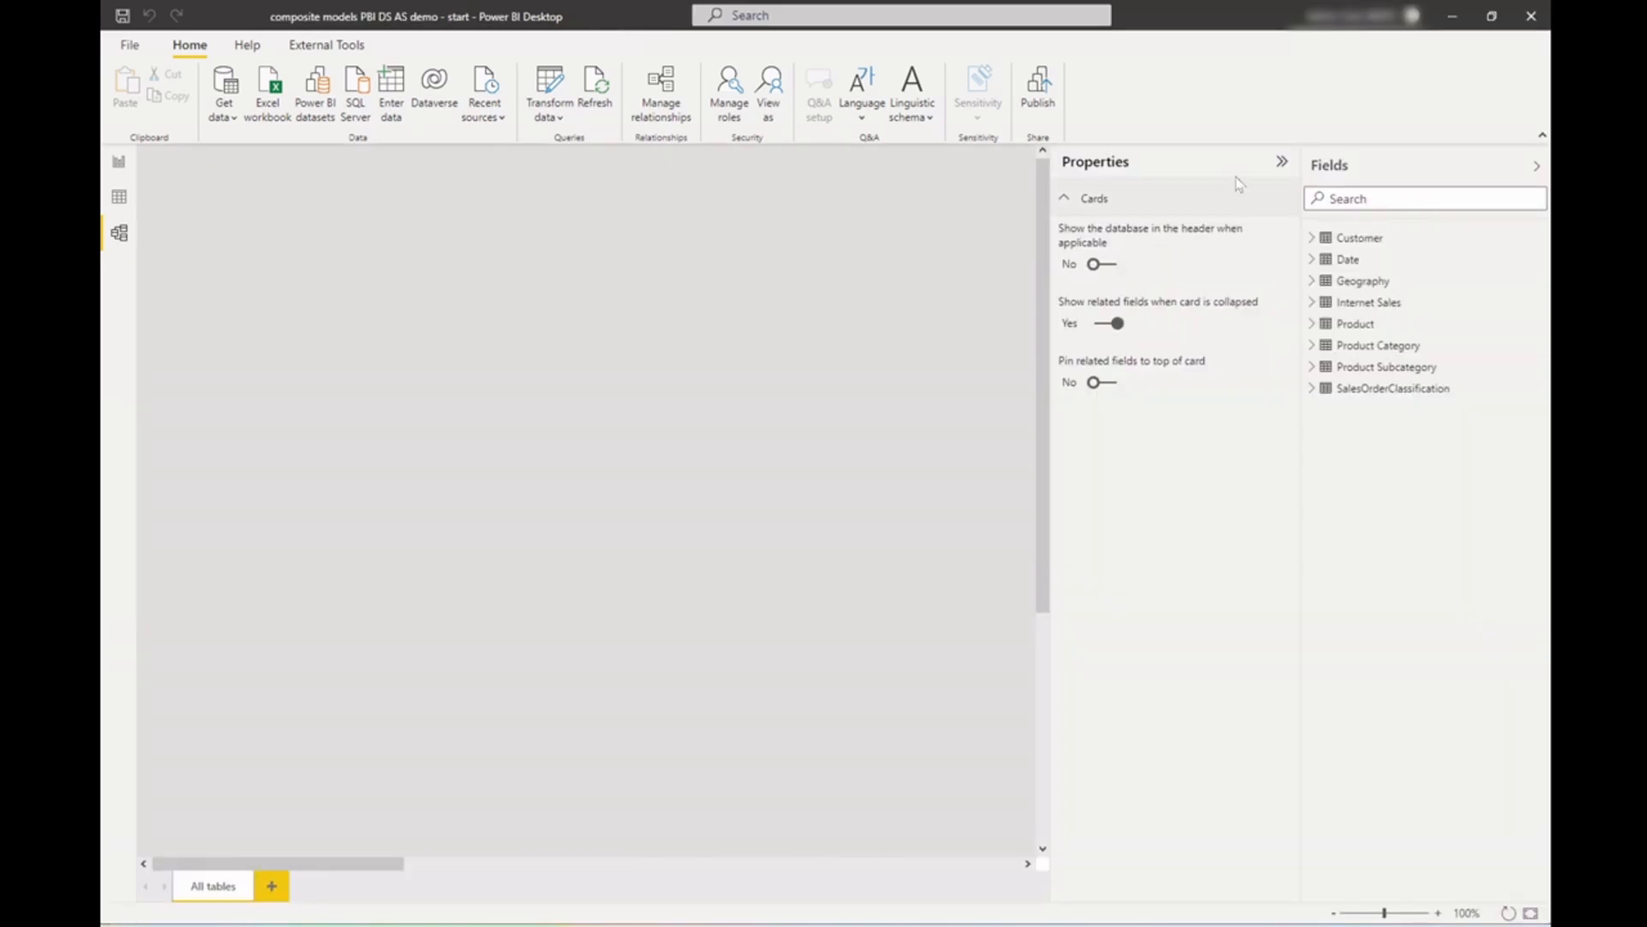
pyautogui.click(1281, 161)
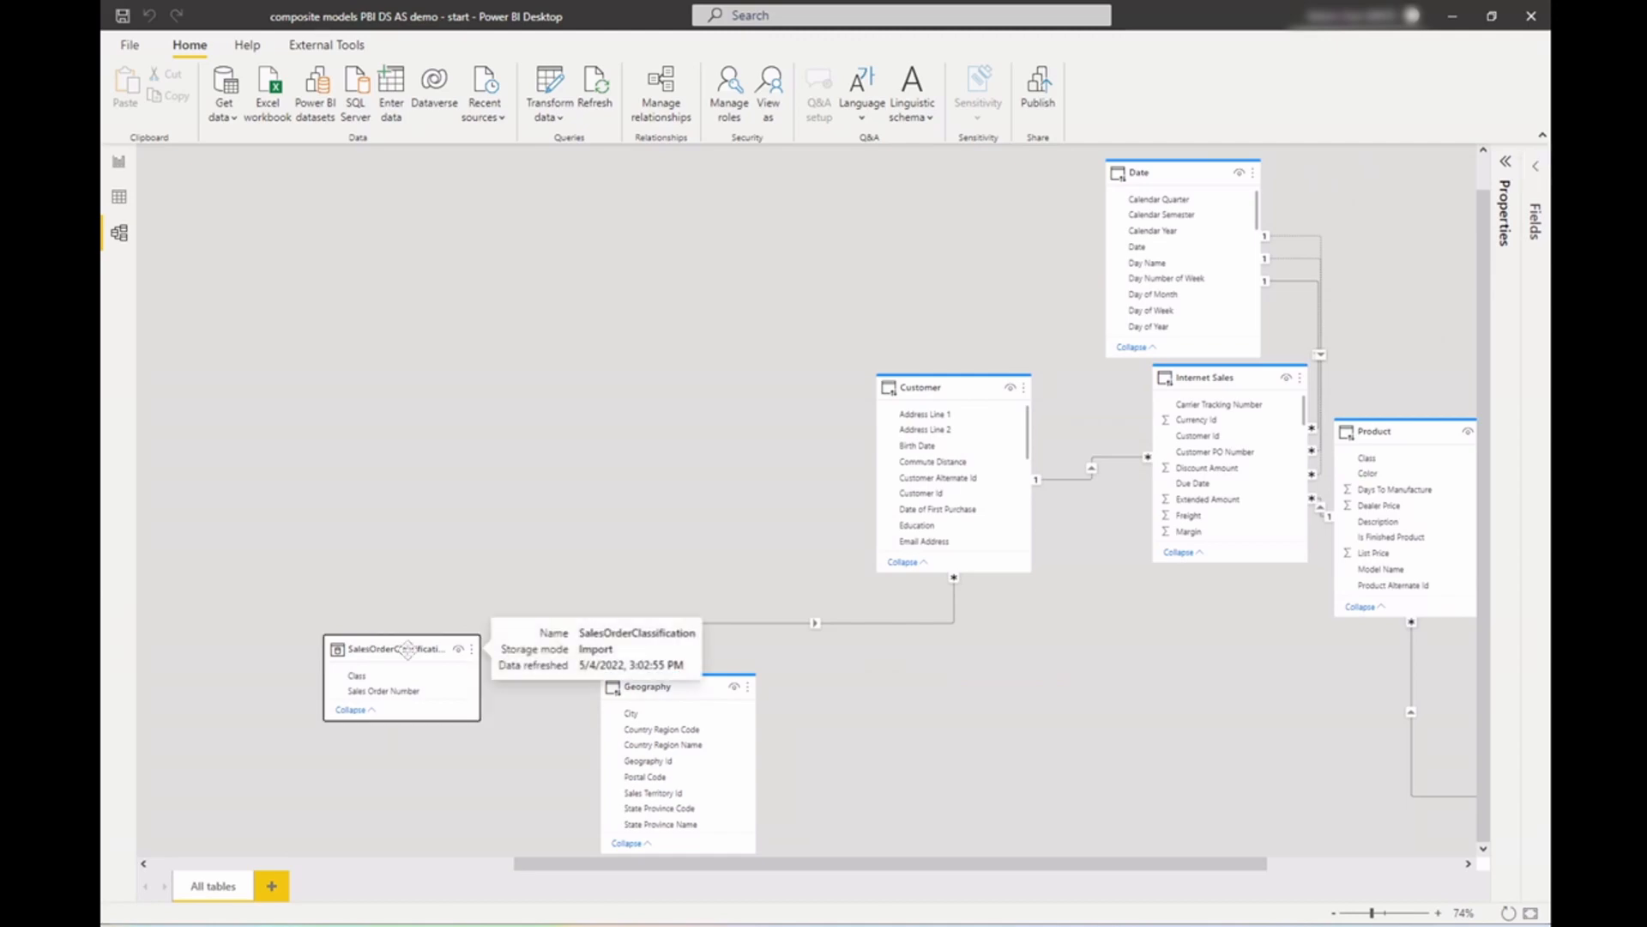
pyautogui.moveTo(399, 649); pyautogui.dragTo(1140, 631)
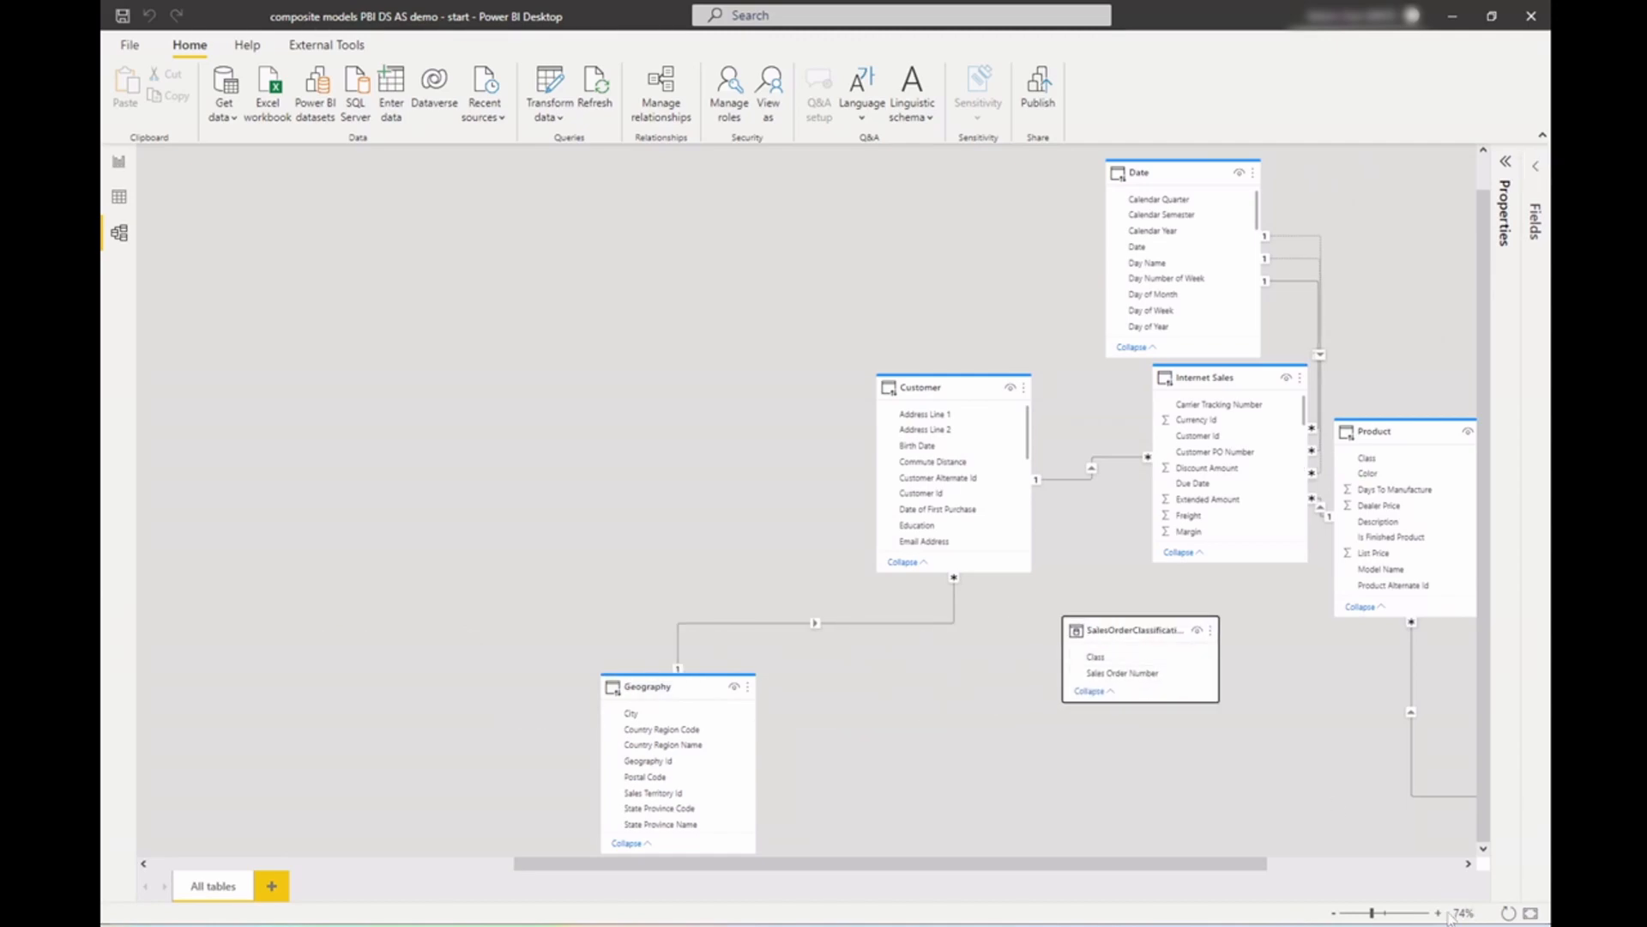
pyautogui.click(1437, 913)
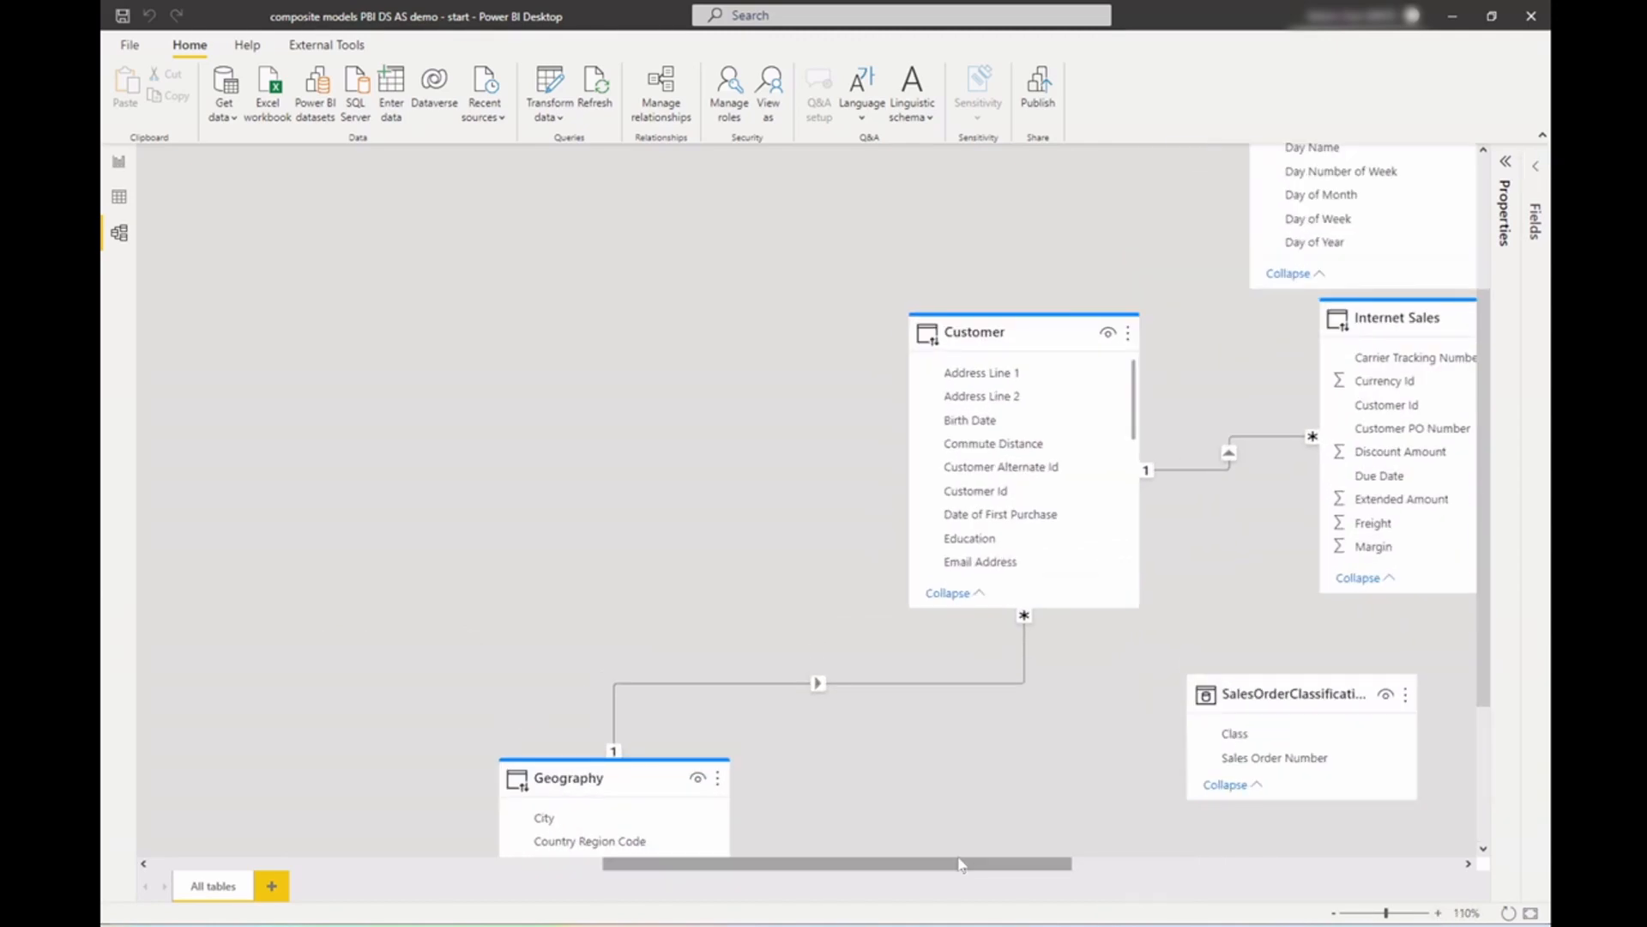
pyautogui.hscroll(3)
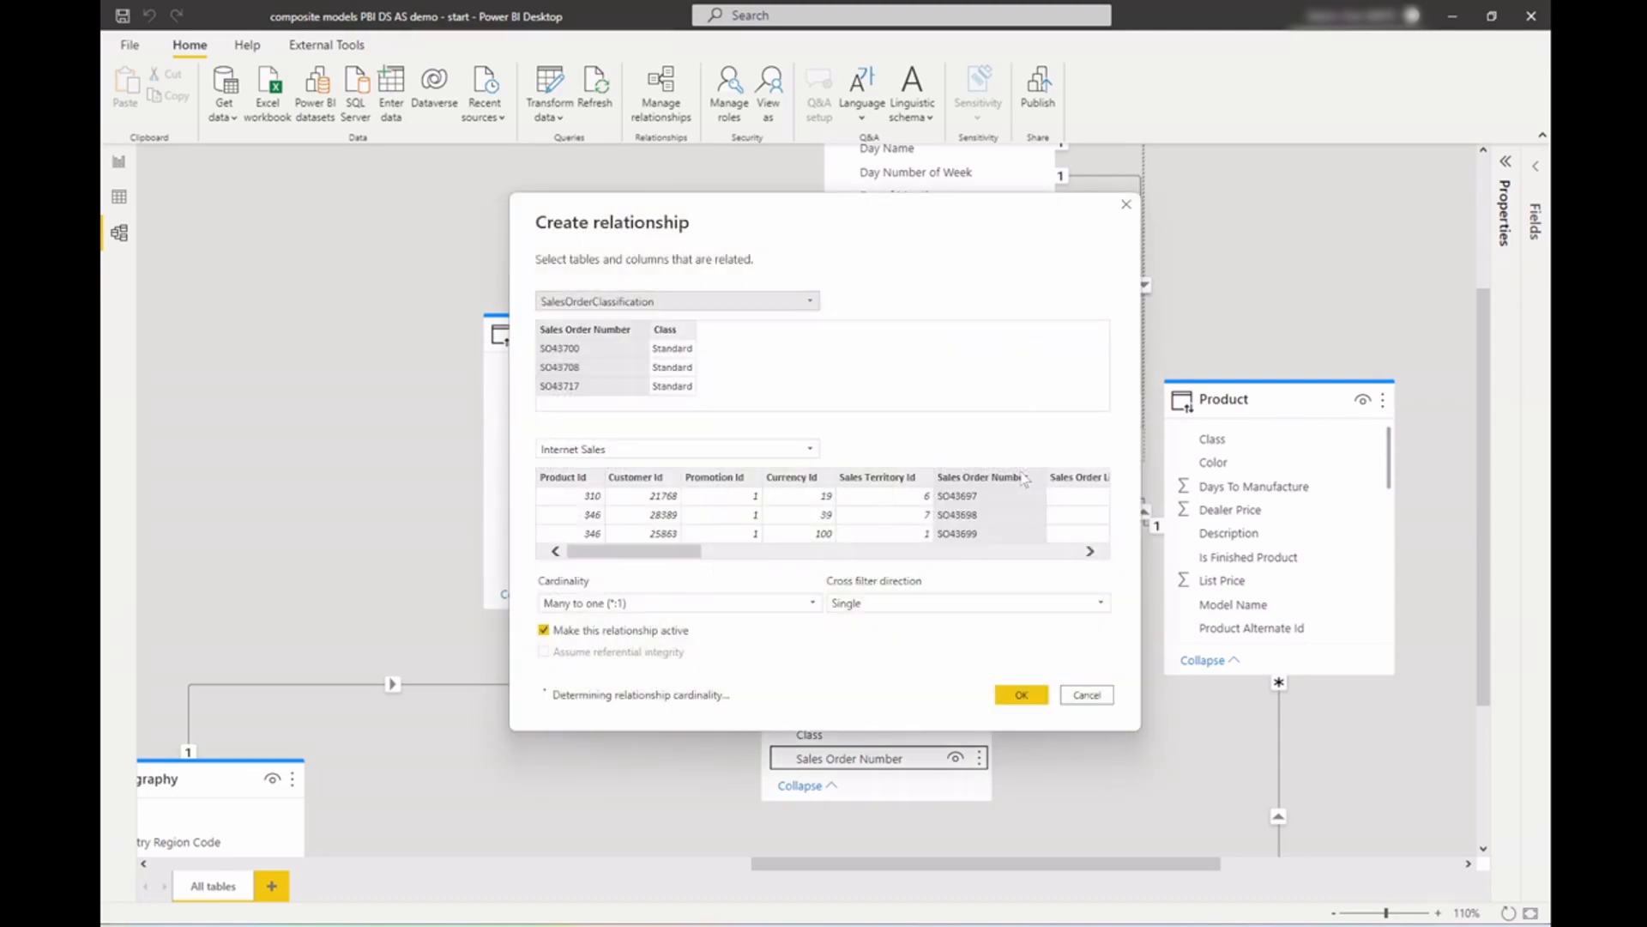
pyautogui.click(1020, 694)
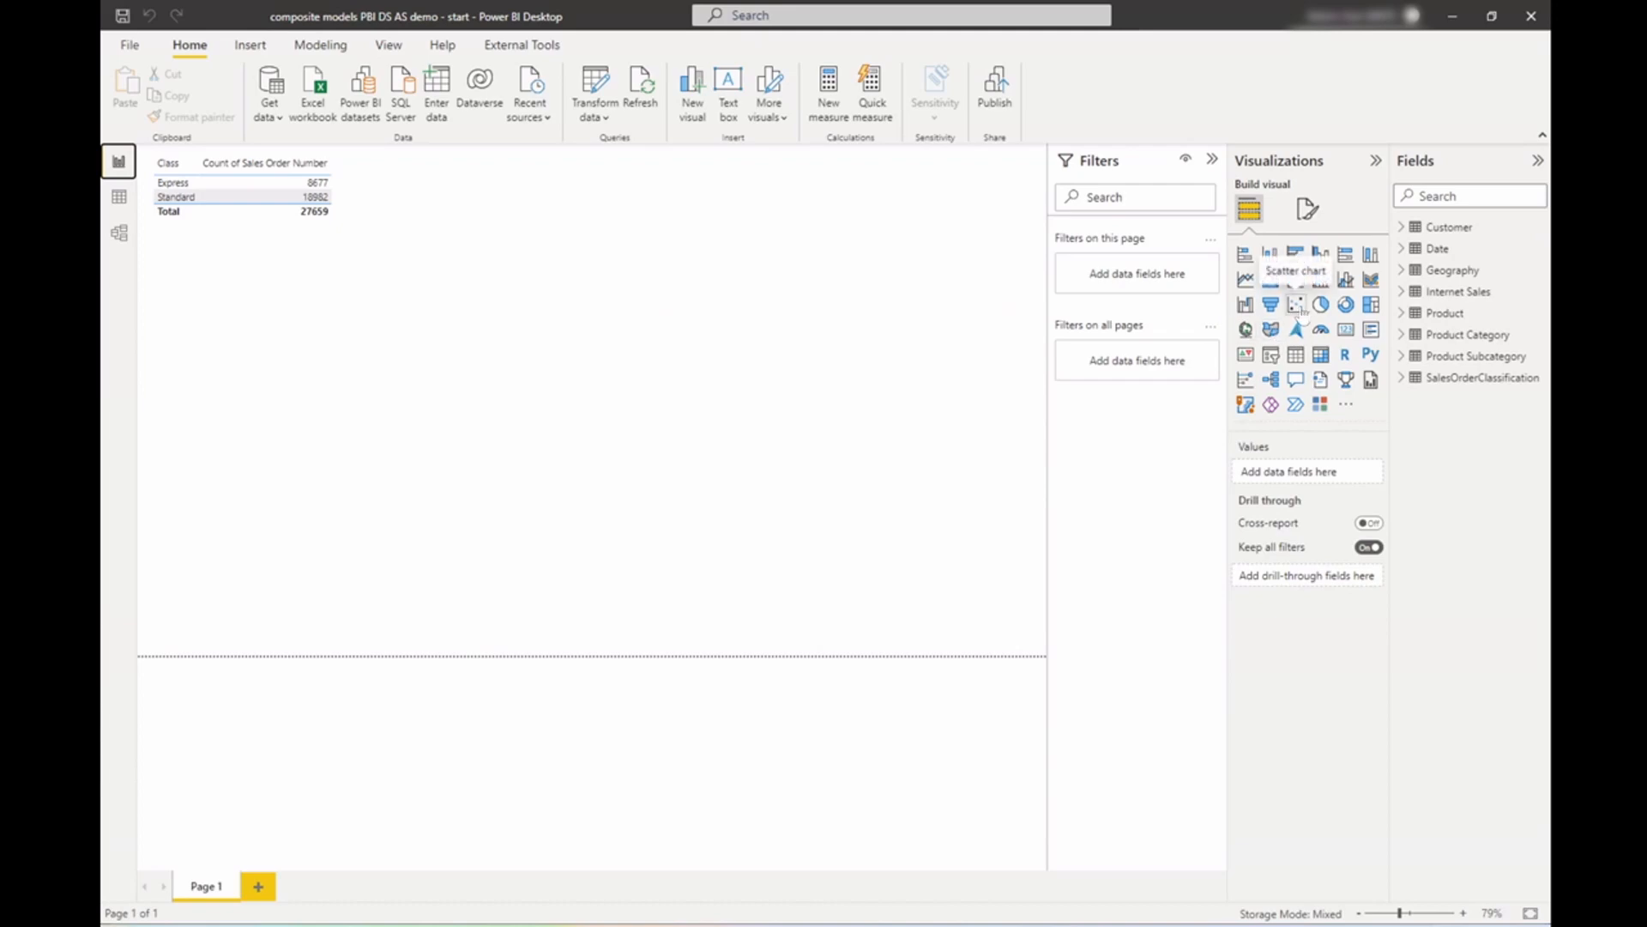
# Step: Add a scatter chart to the report page and expand the Internet Sales fields
pyautogui.click(1295, 305)
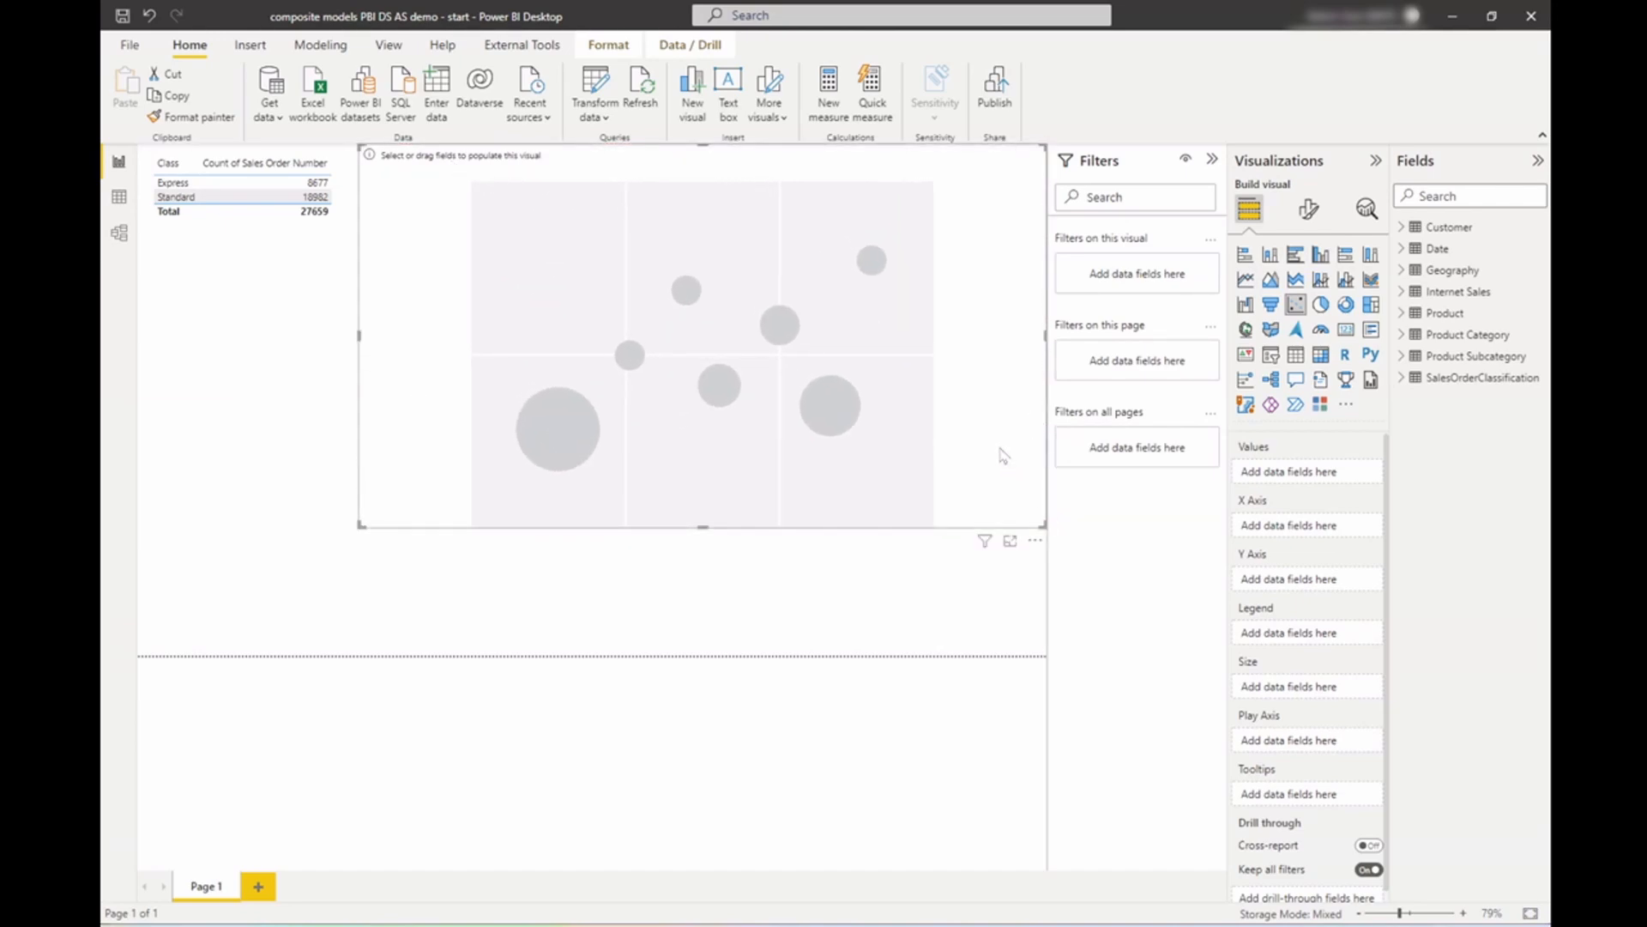
pyautogui.moveTo(1444, 312)
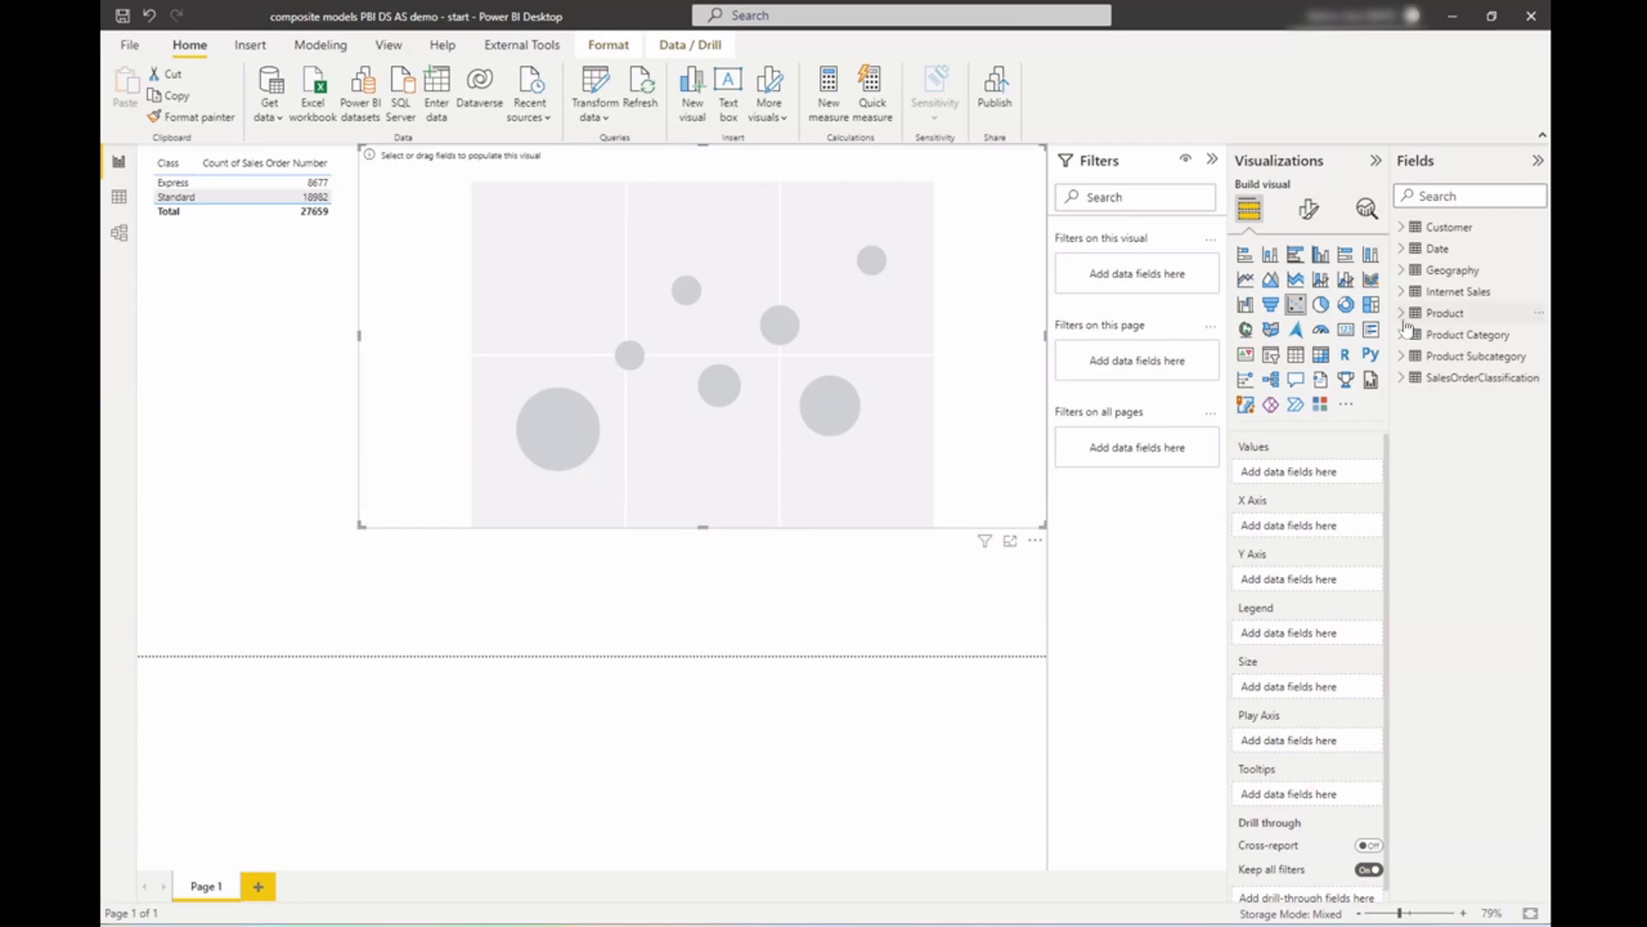
pyautogui.click(1458, 291)
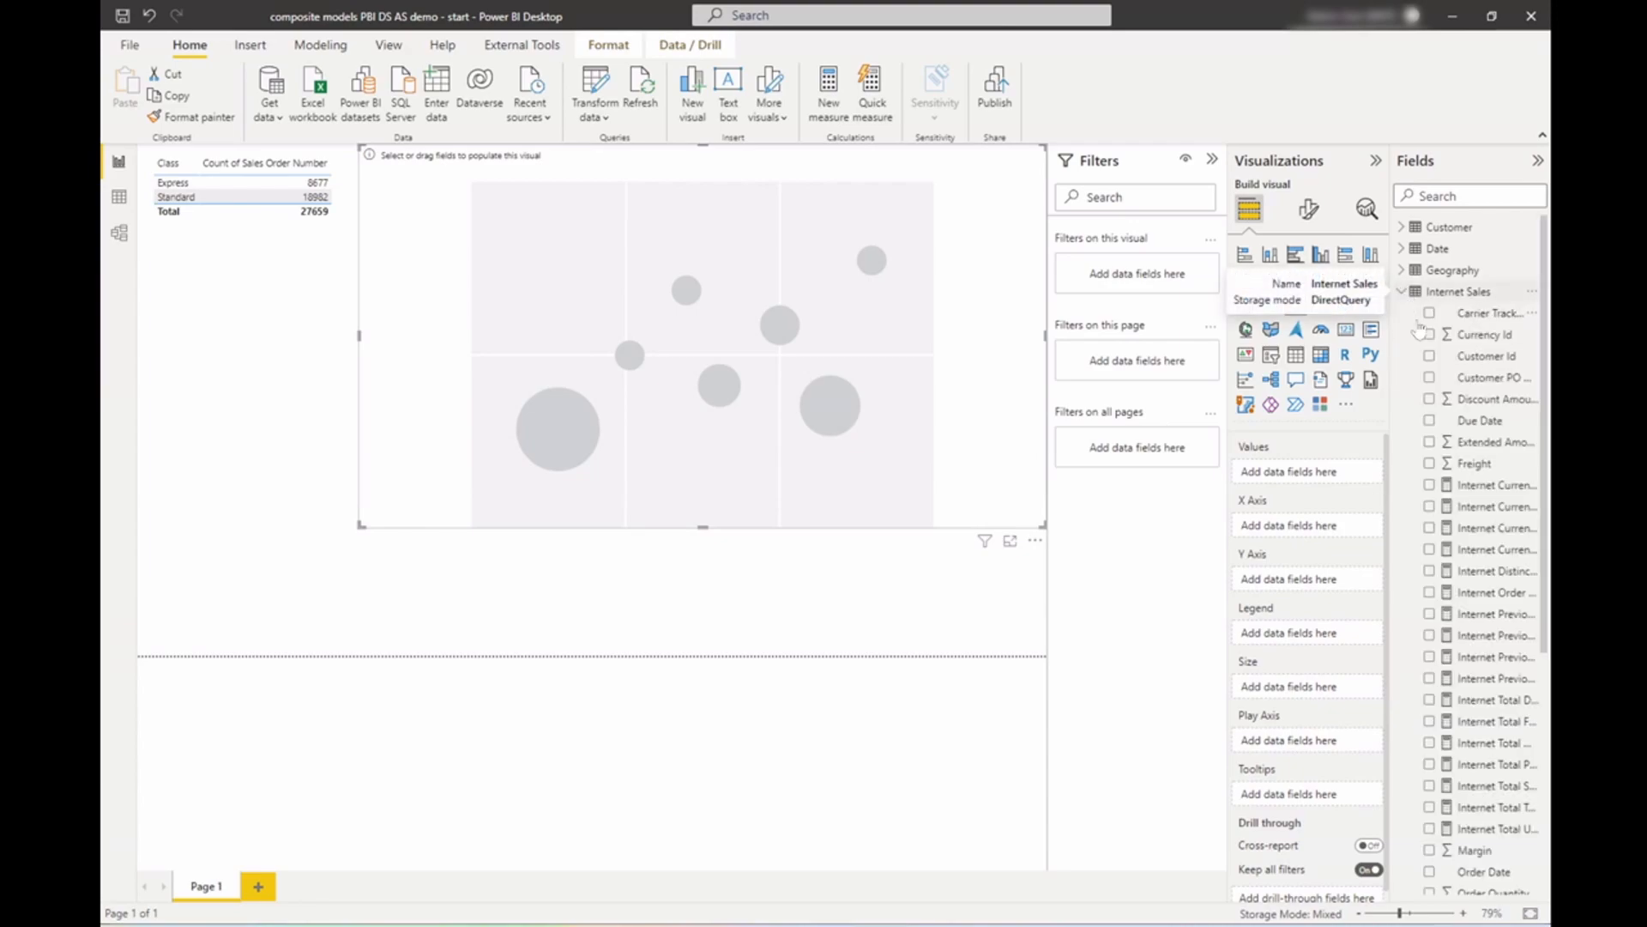
pyautogui.scroll(-3)
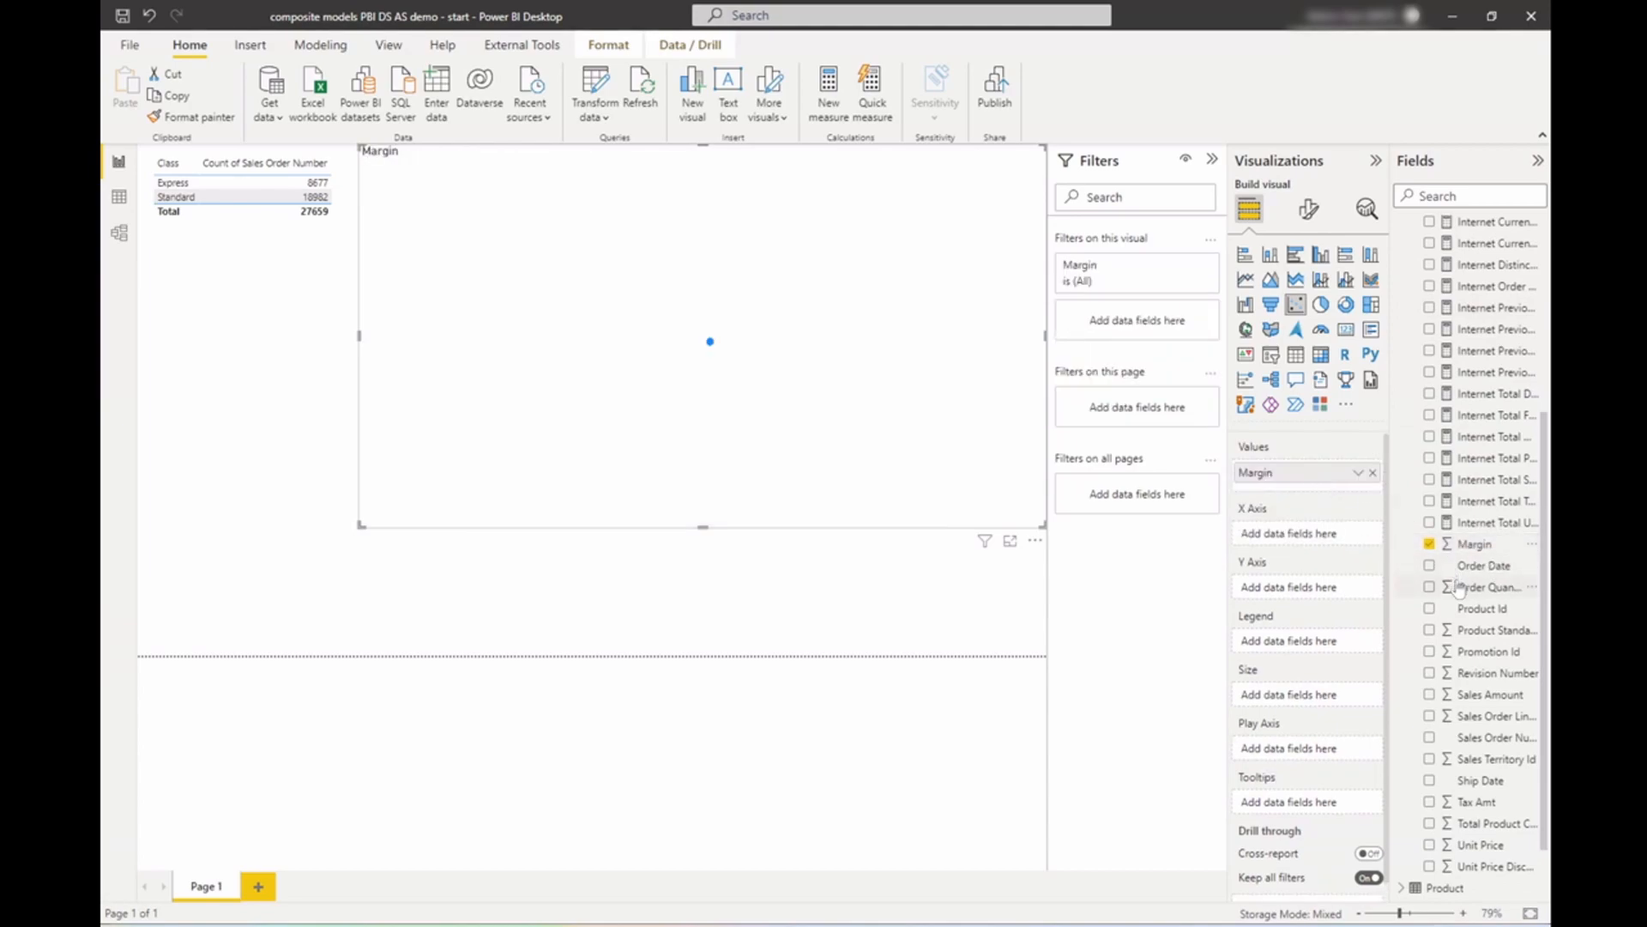
pyautogui.scroll(-3)
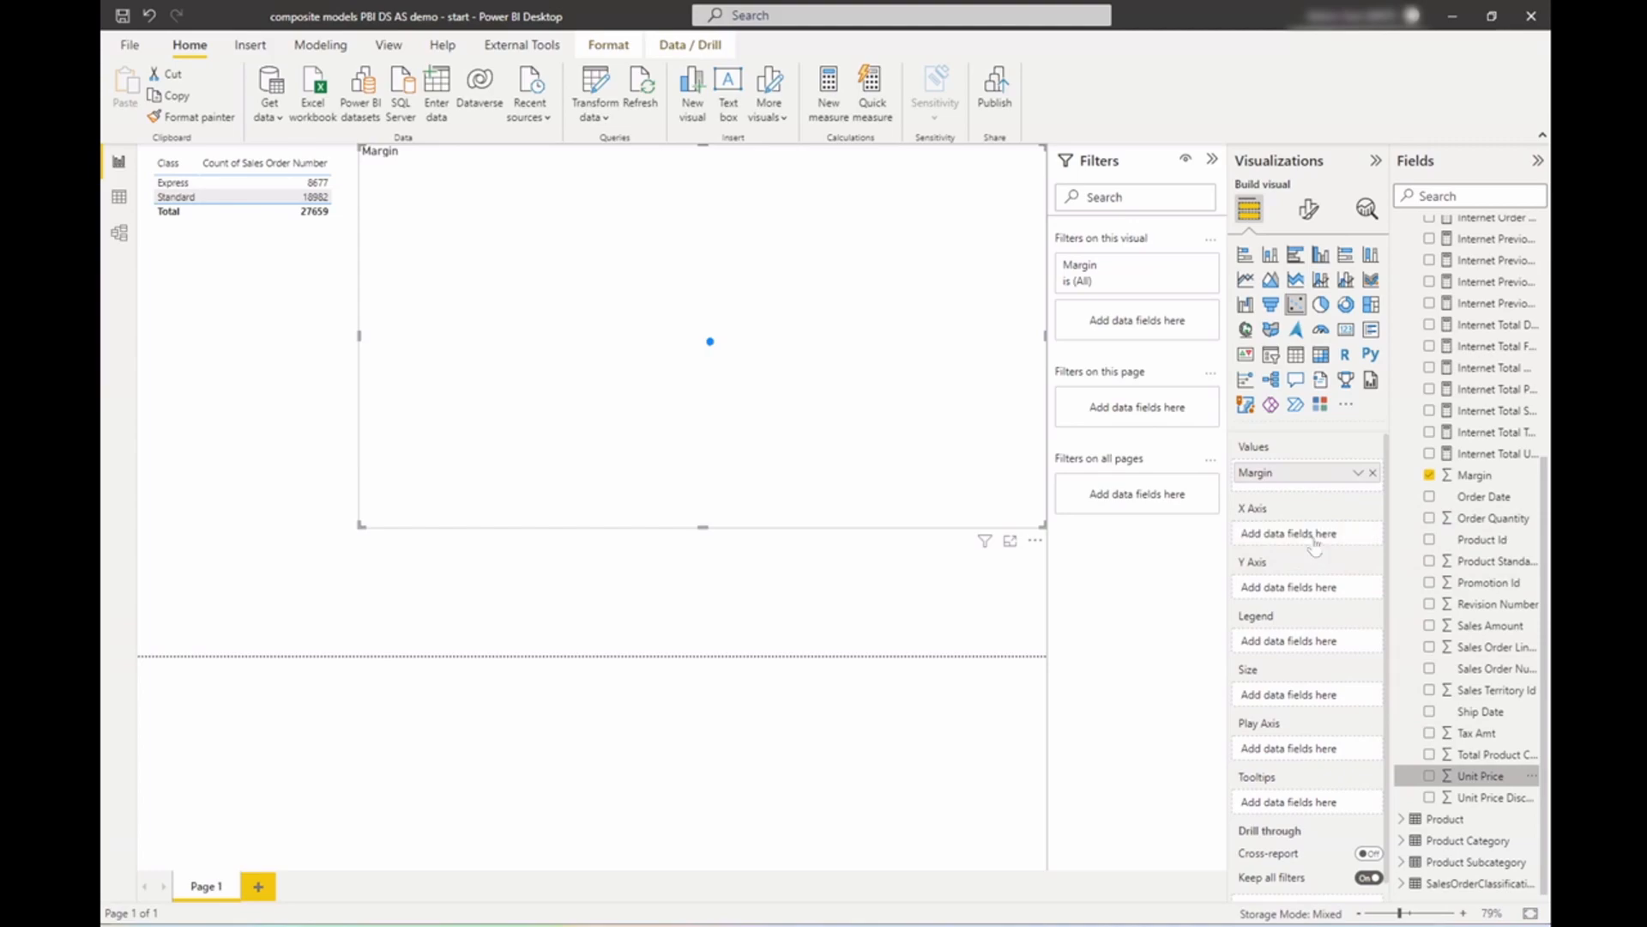
# Step: Plot Unit Price on the X axis and Freight, summarized as Average, on the Y axis
pyautogui.click(1431, 776)
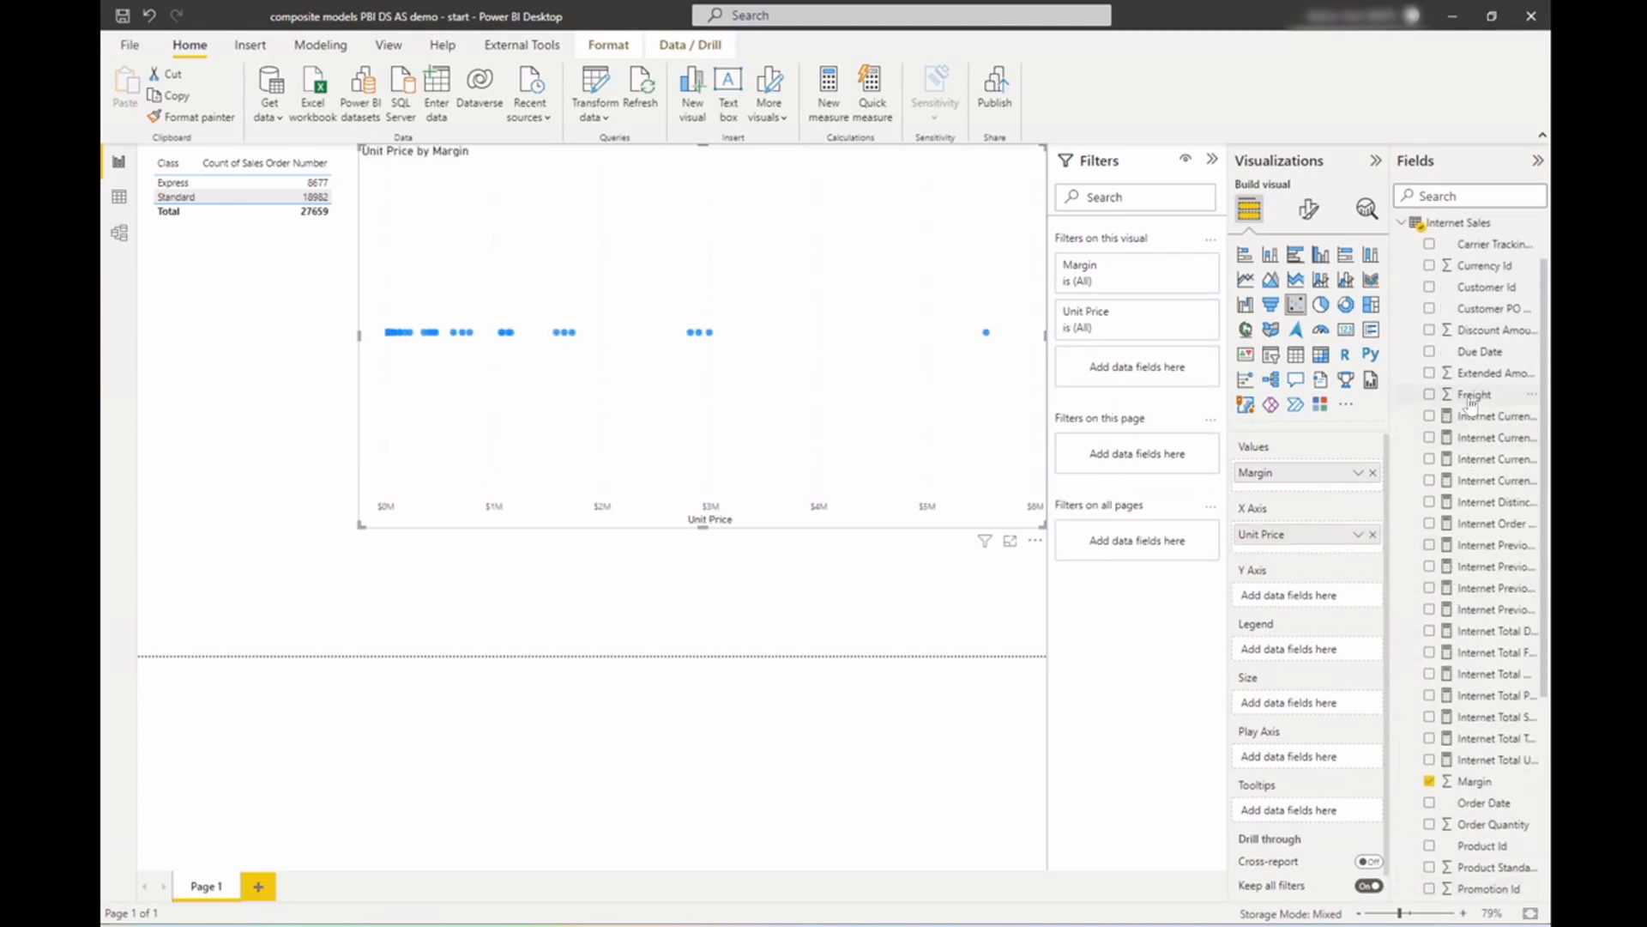
pyautogui.click(1430, 394)
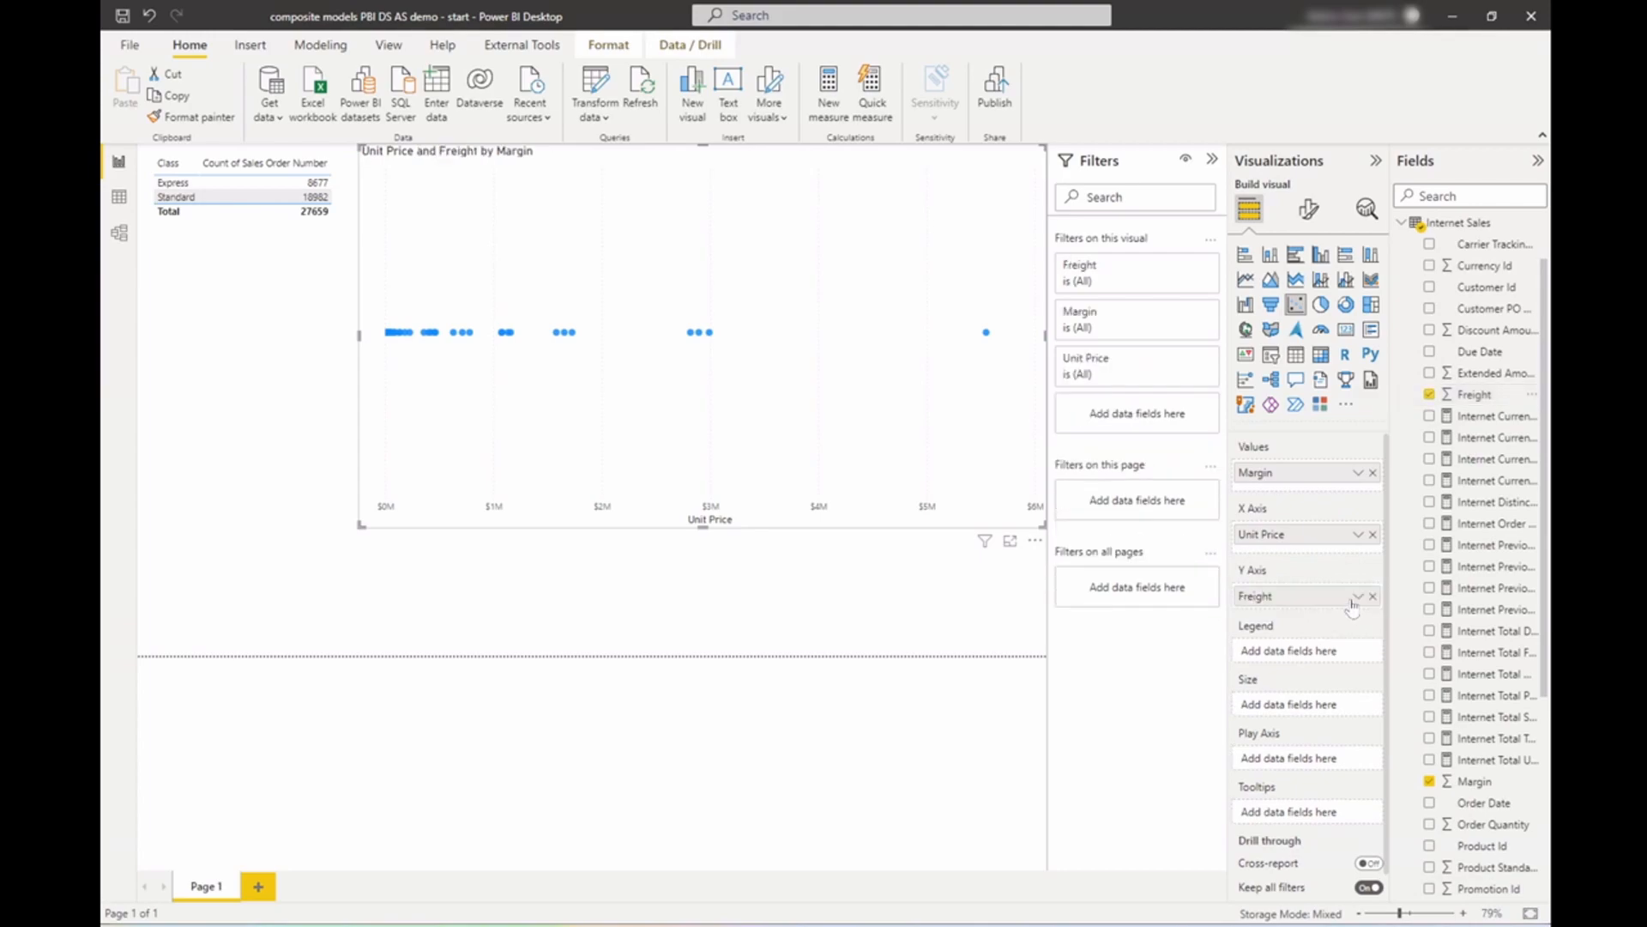
pyautogui.click(1358, 595)
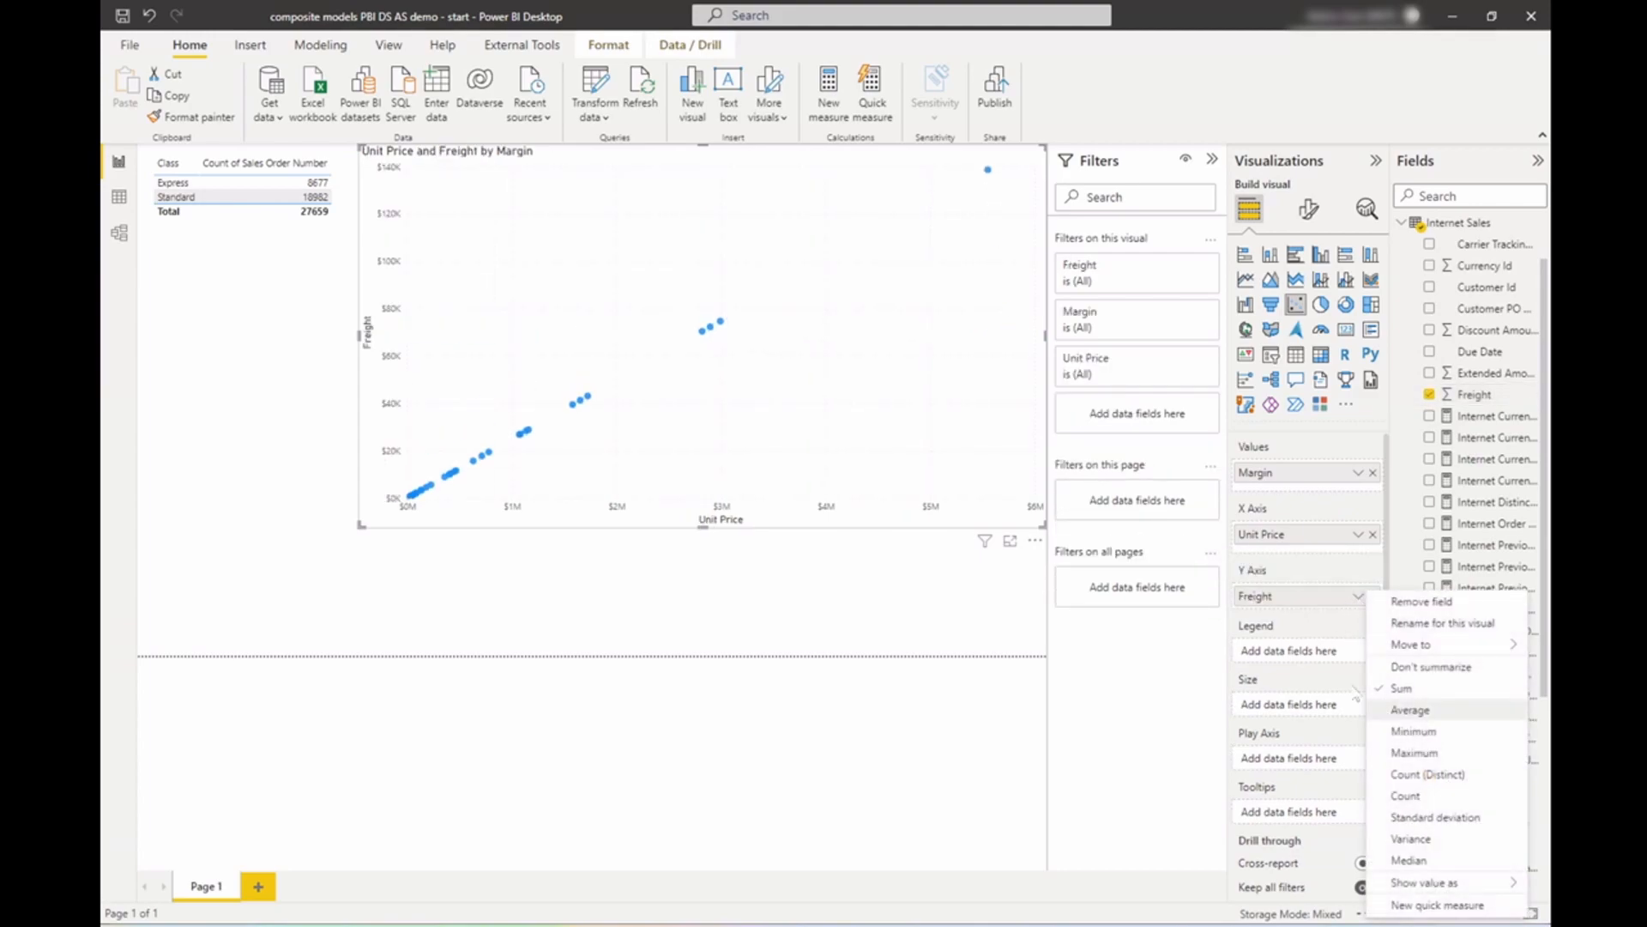
pyautogui.click(1411, 710)
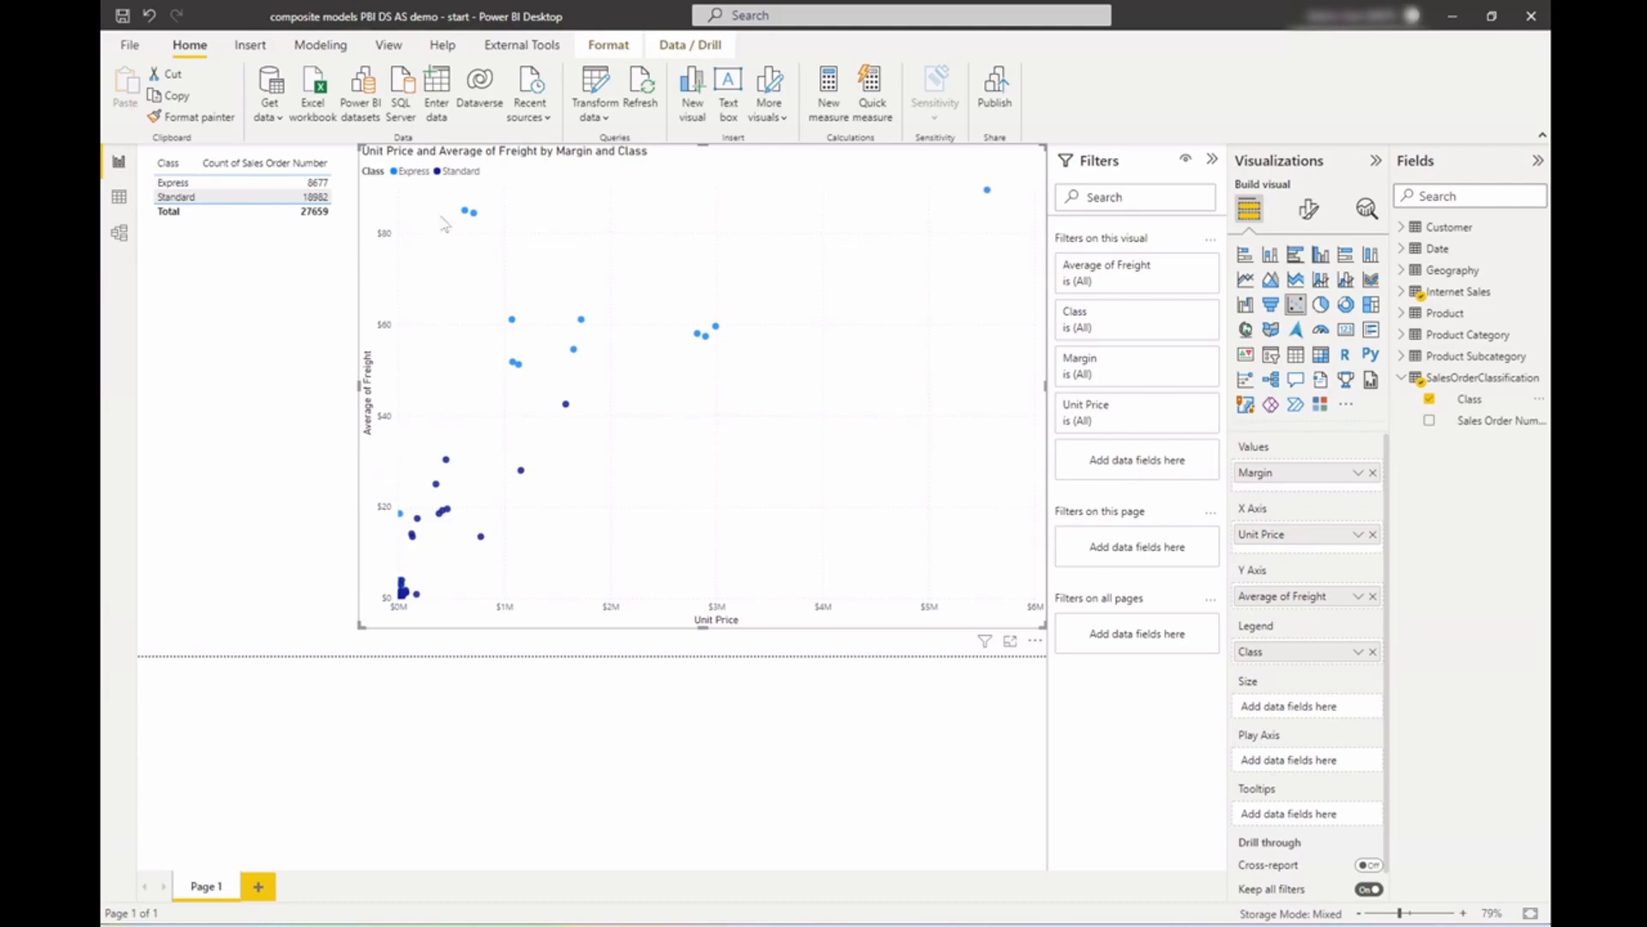
pyautogui.moveTo(452, 231)
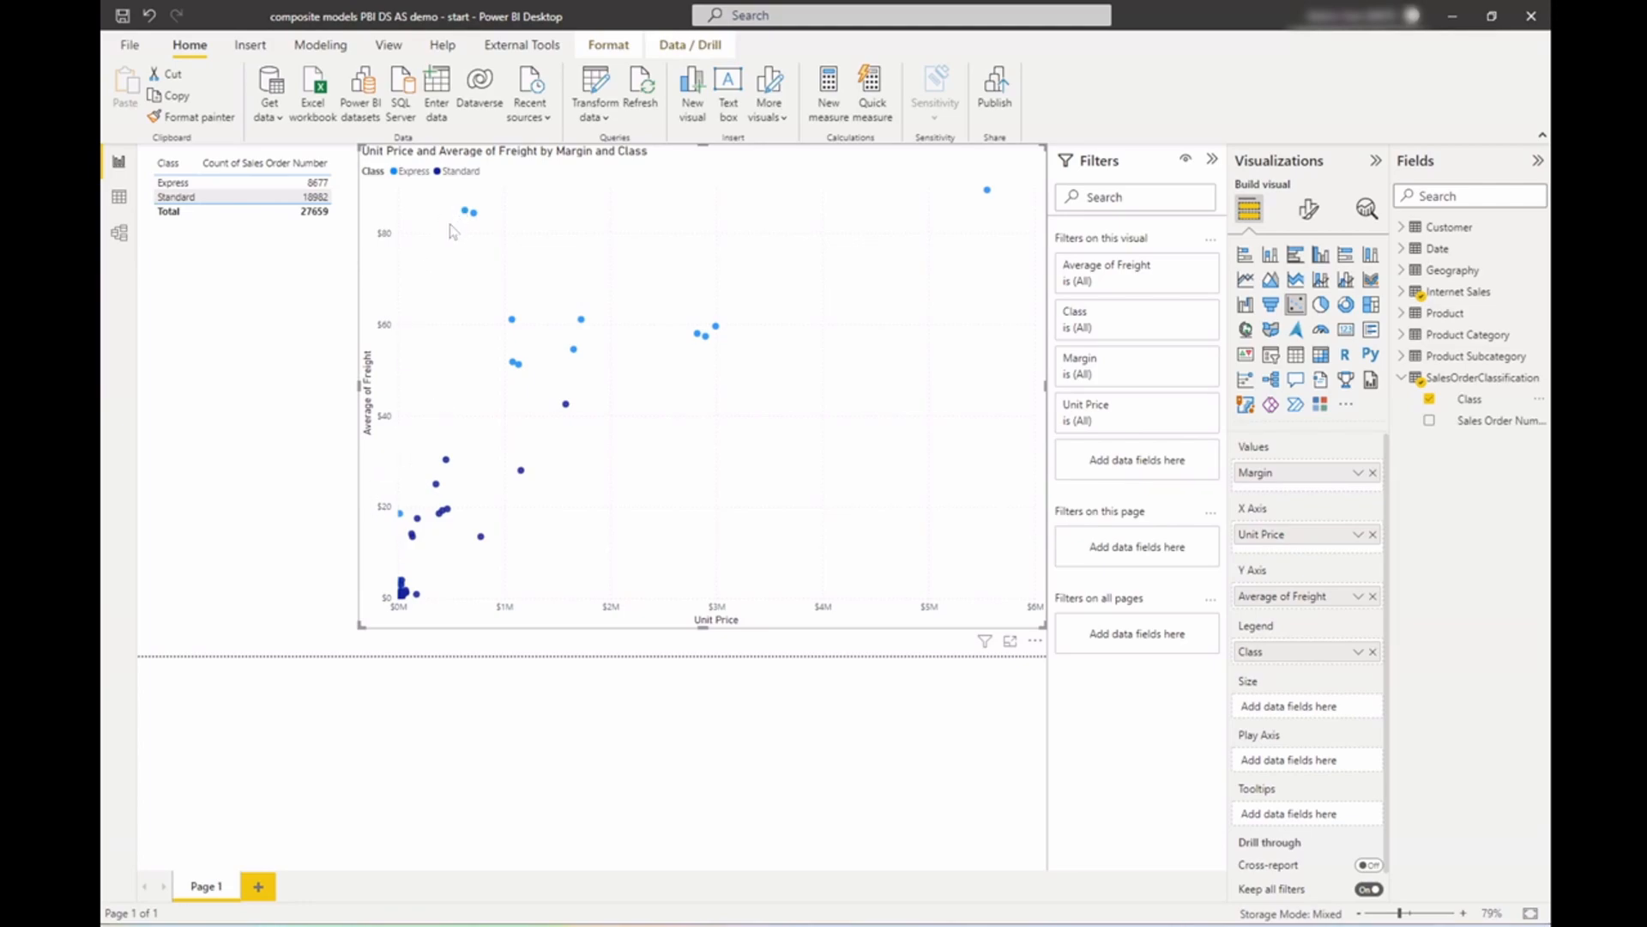
pyautogui.moveTo(804, 326)
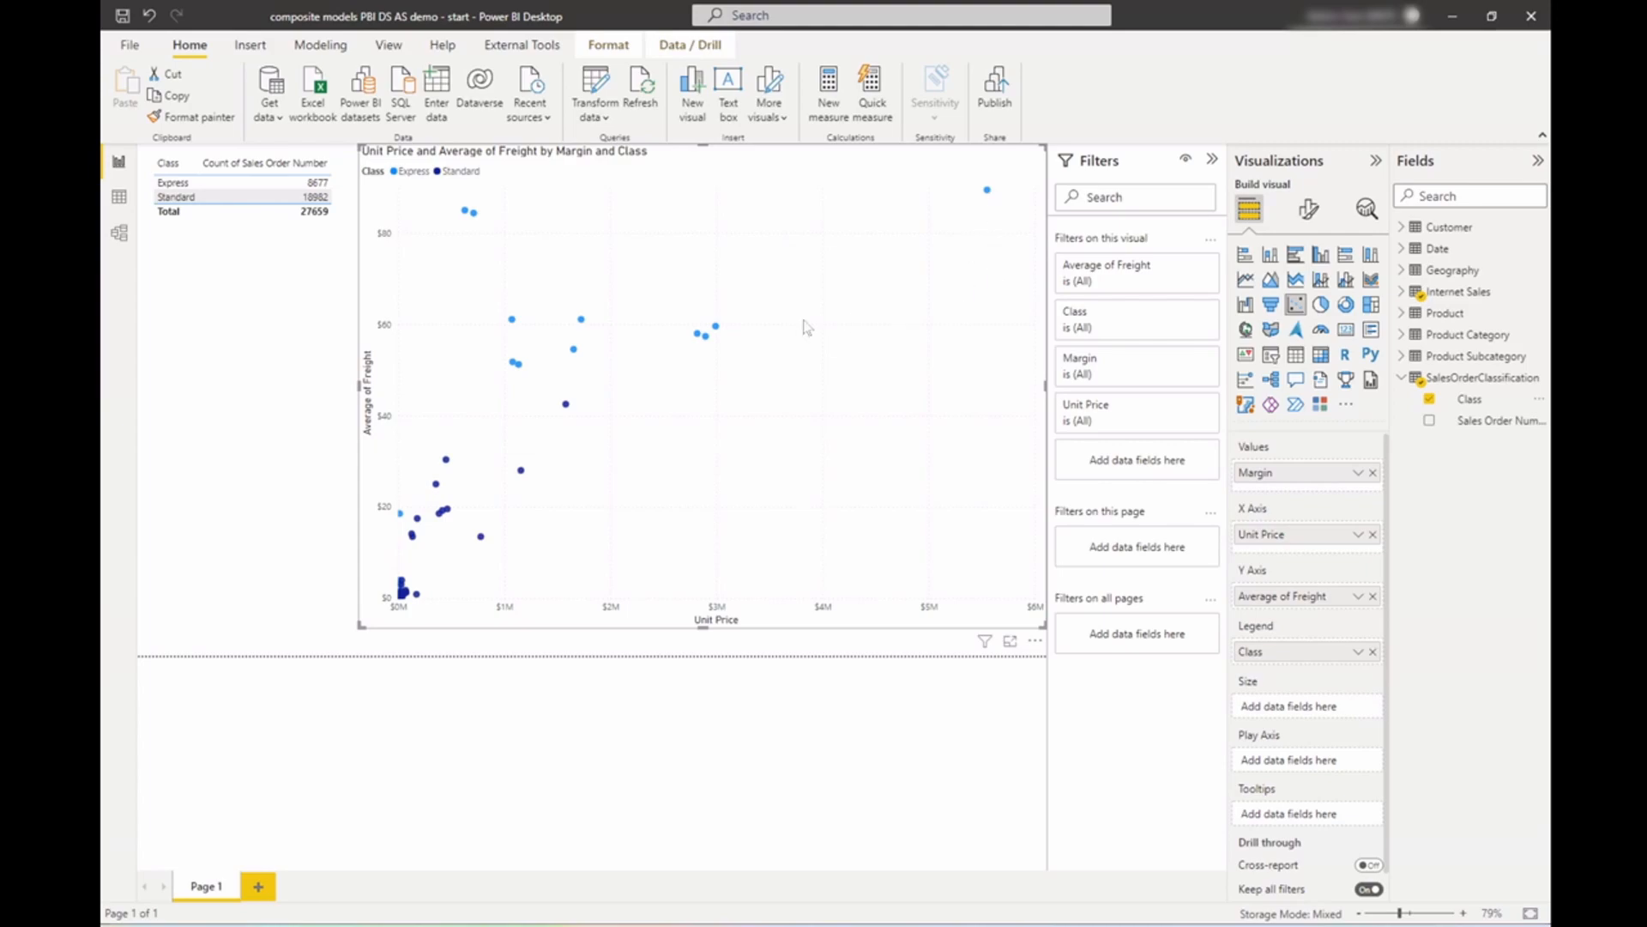
pyautogui.moveTo(473, 362)
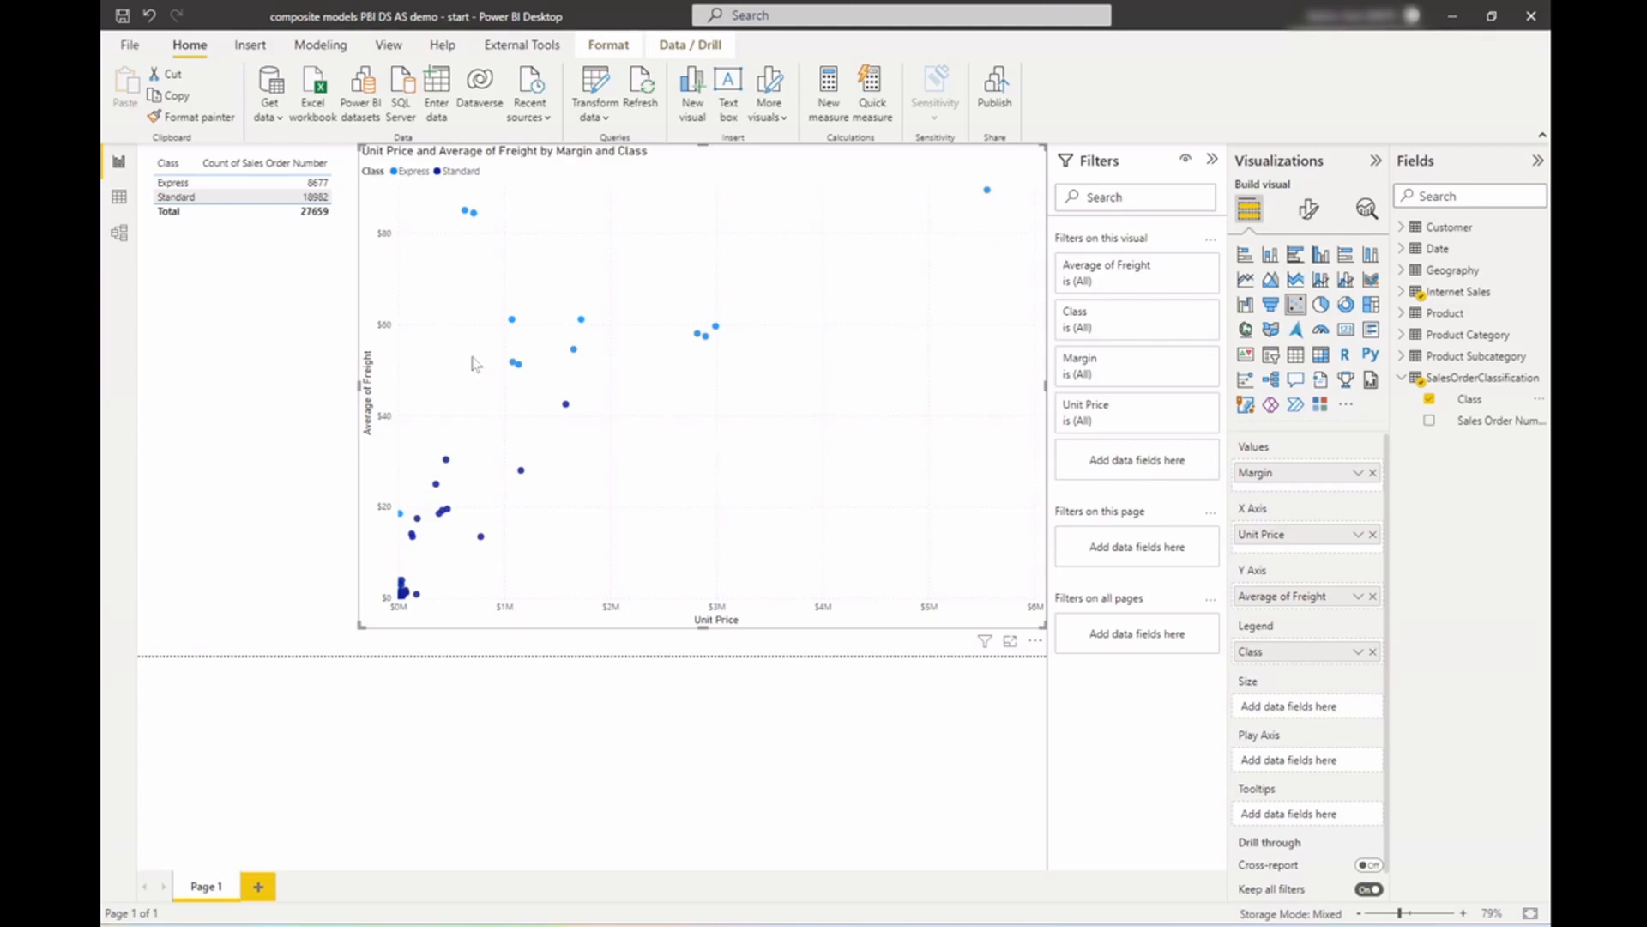
pyautogui.moveTo(454, 271)
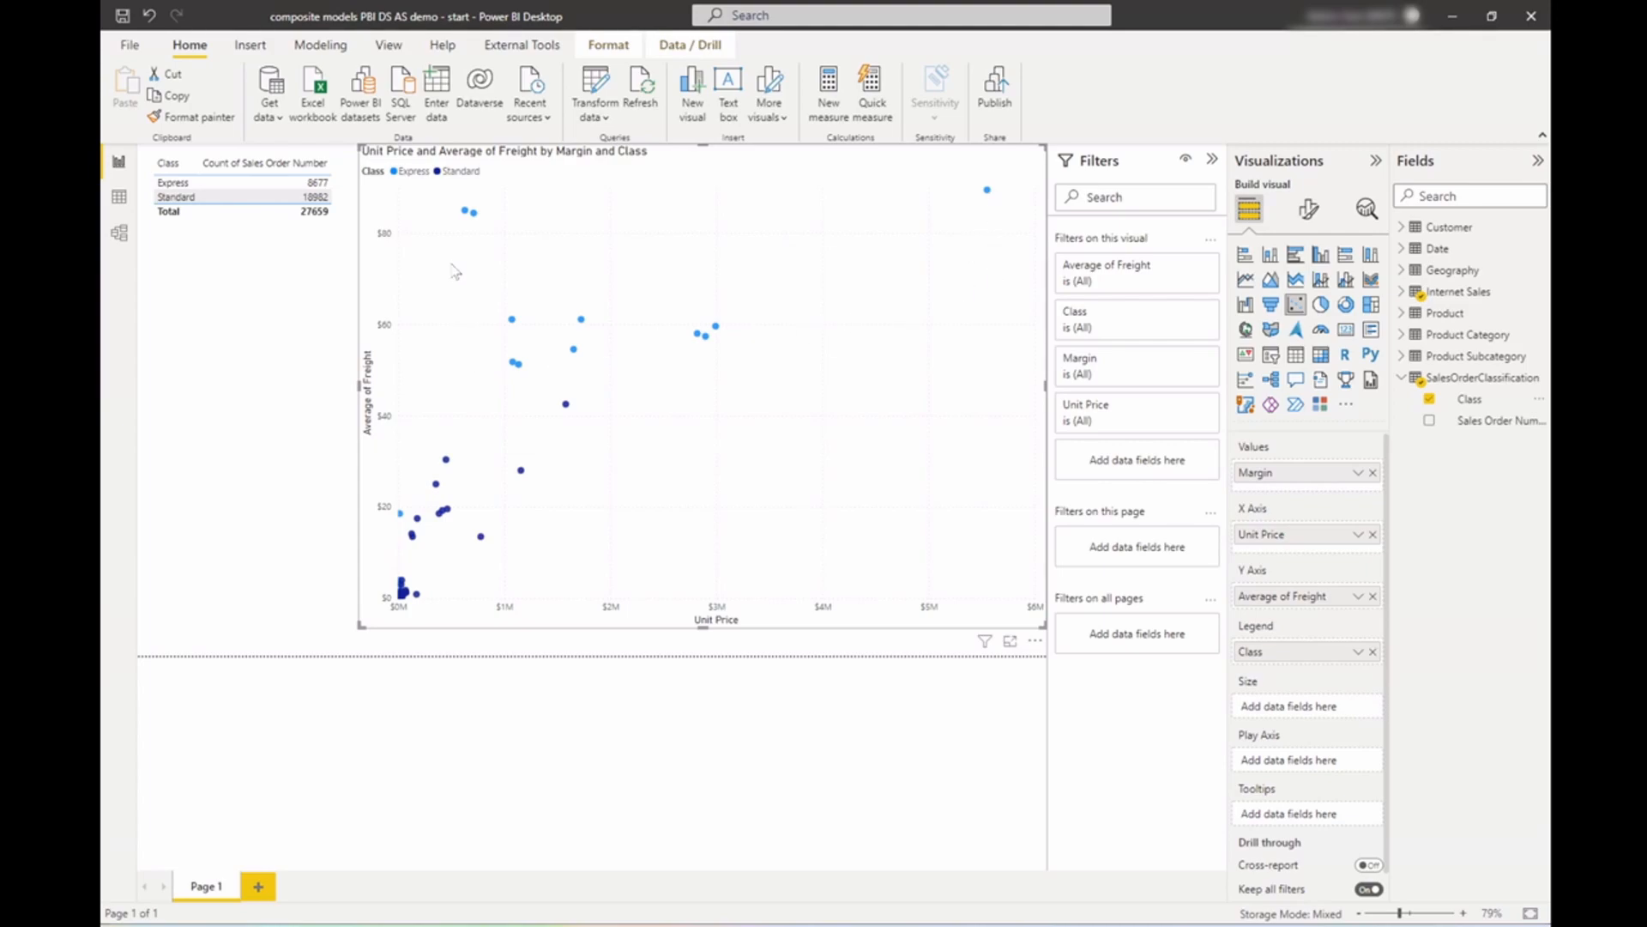
pyautogui.moveTo(453, 273)
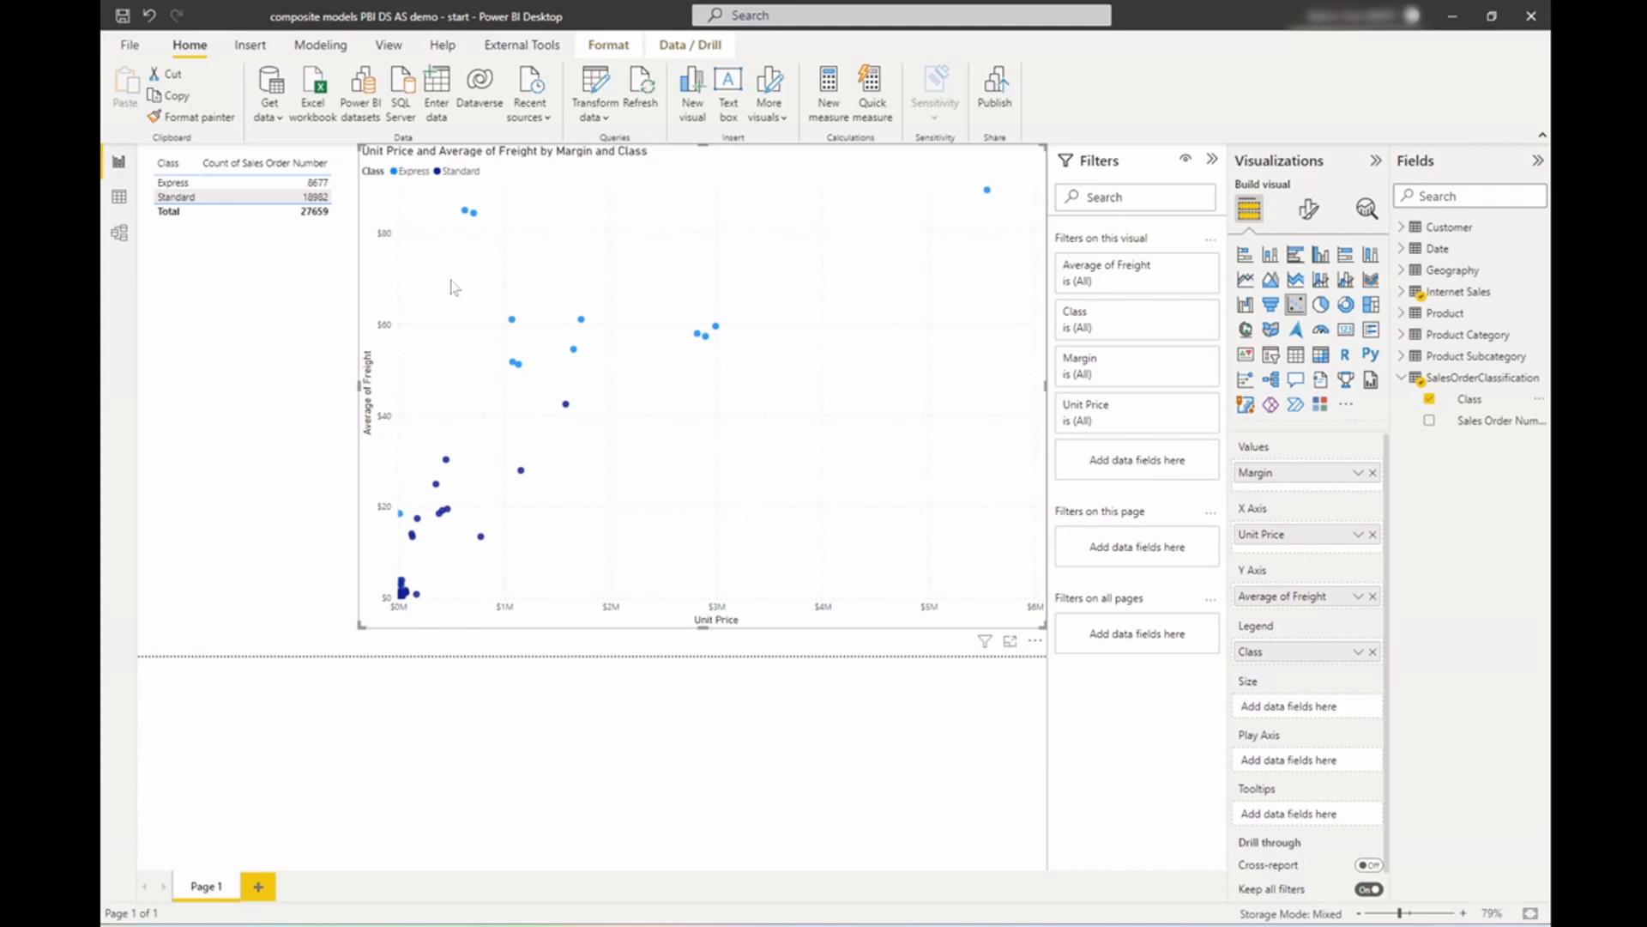
pyautogui.moveTo(412, 518)
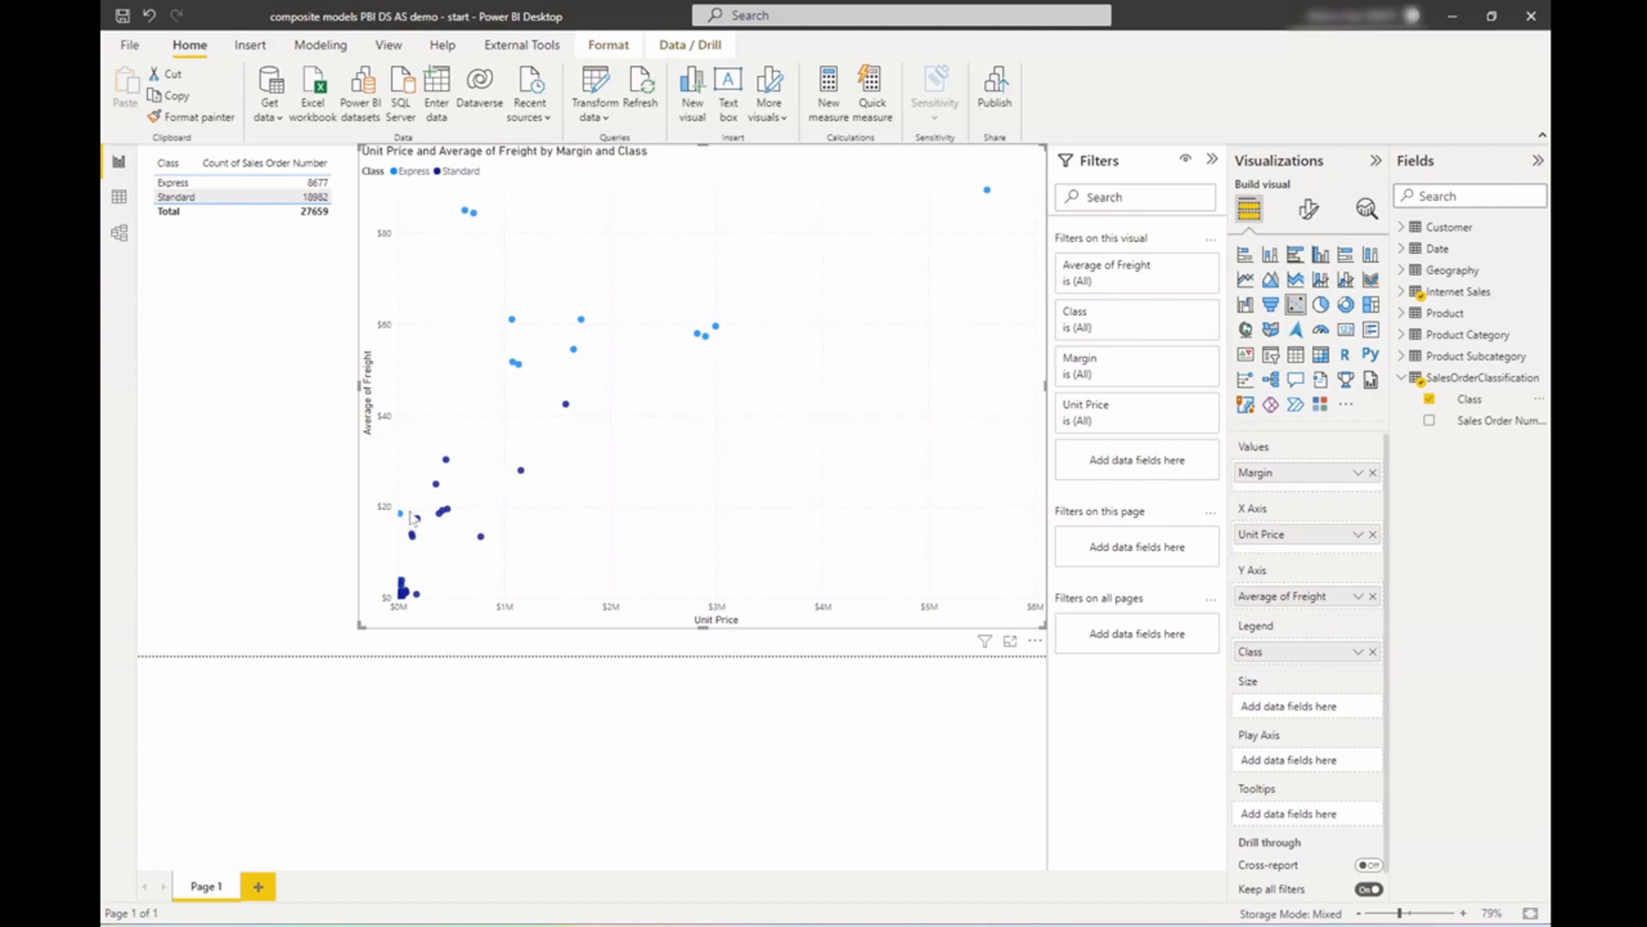
pyautogui.moveTo(411, 467)
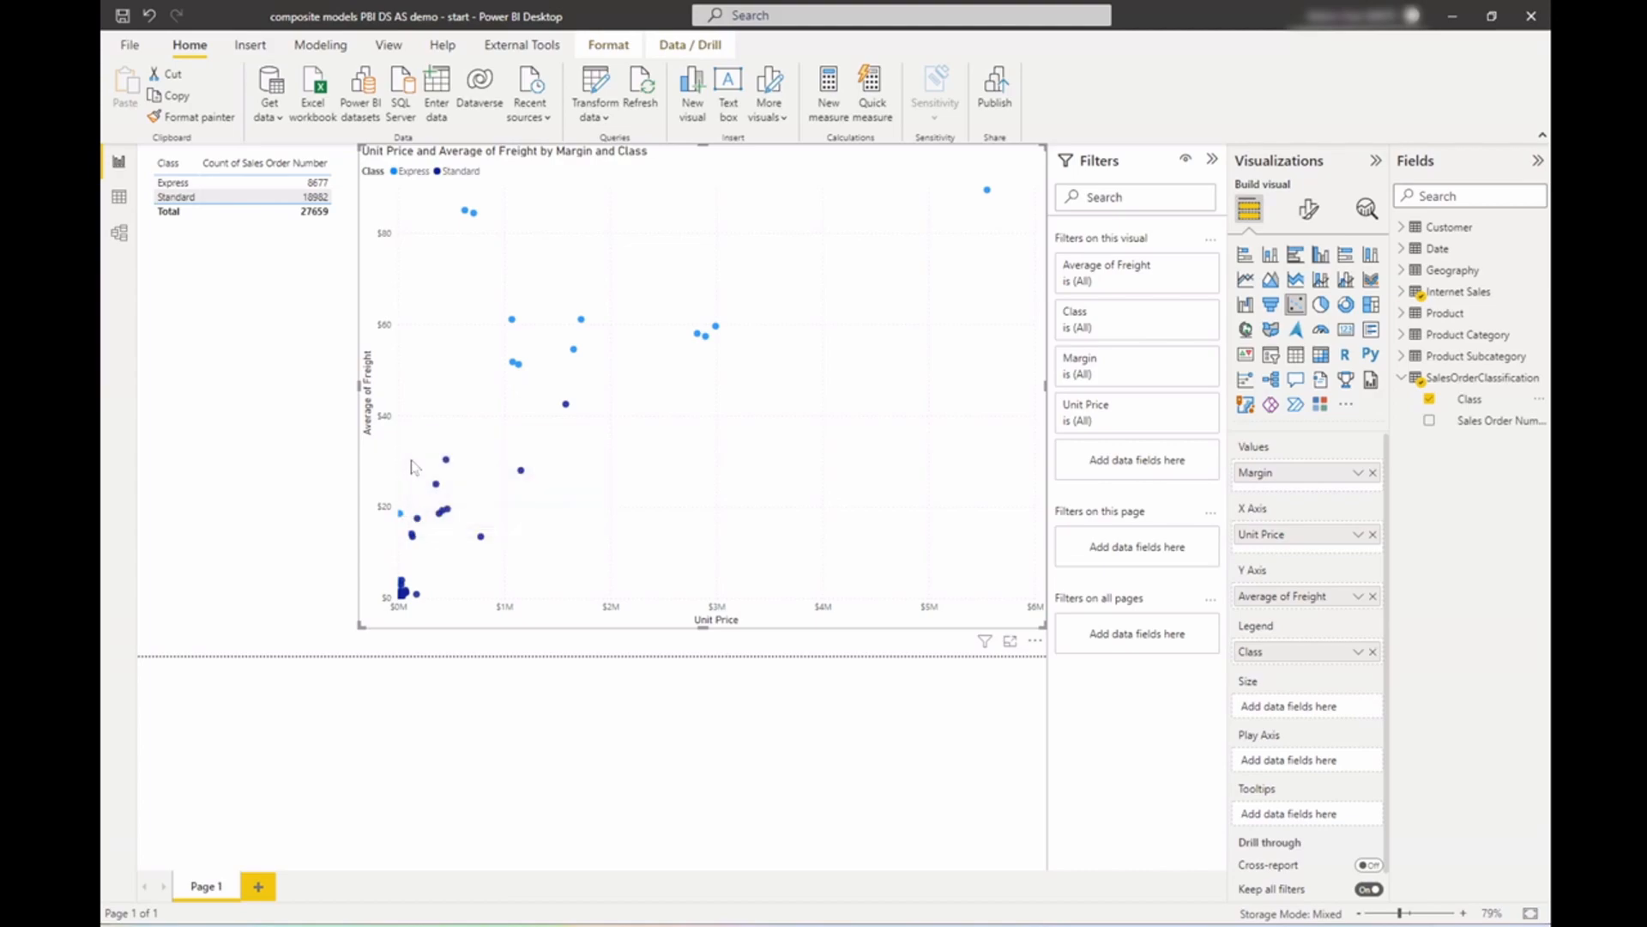
pyautogui.moveTo(416, 497)
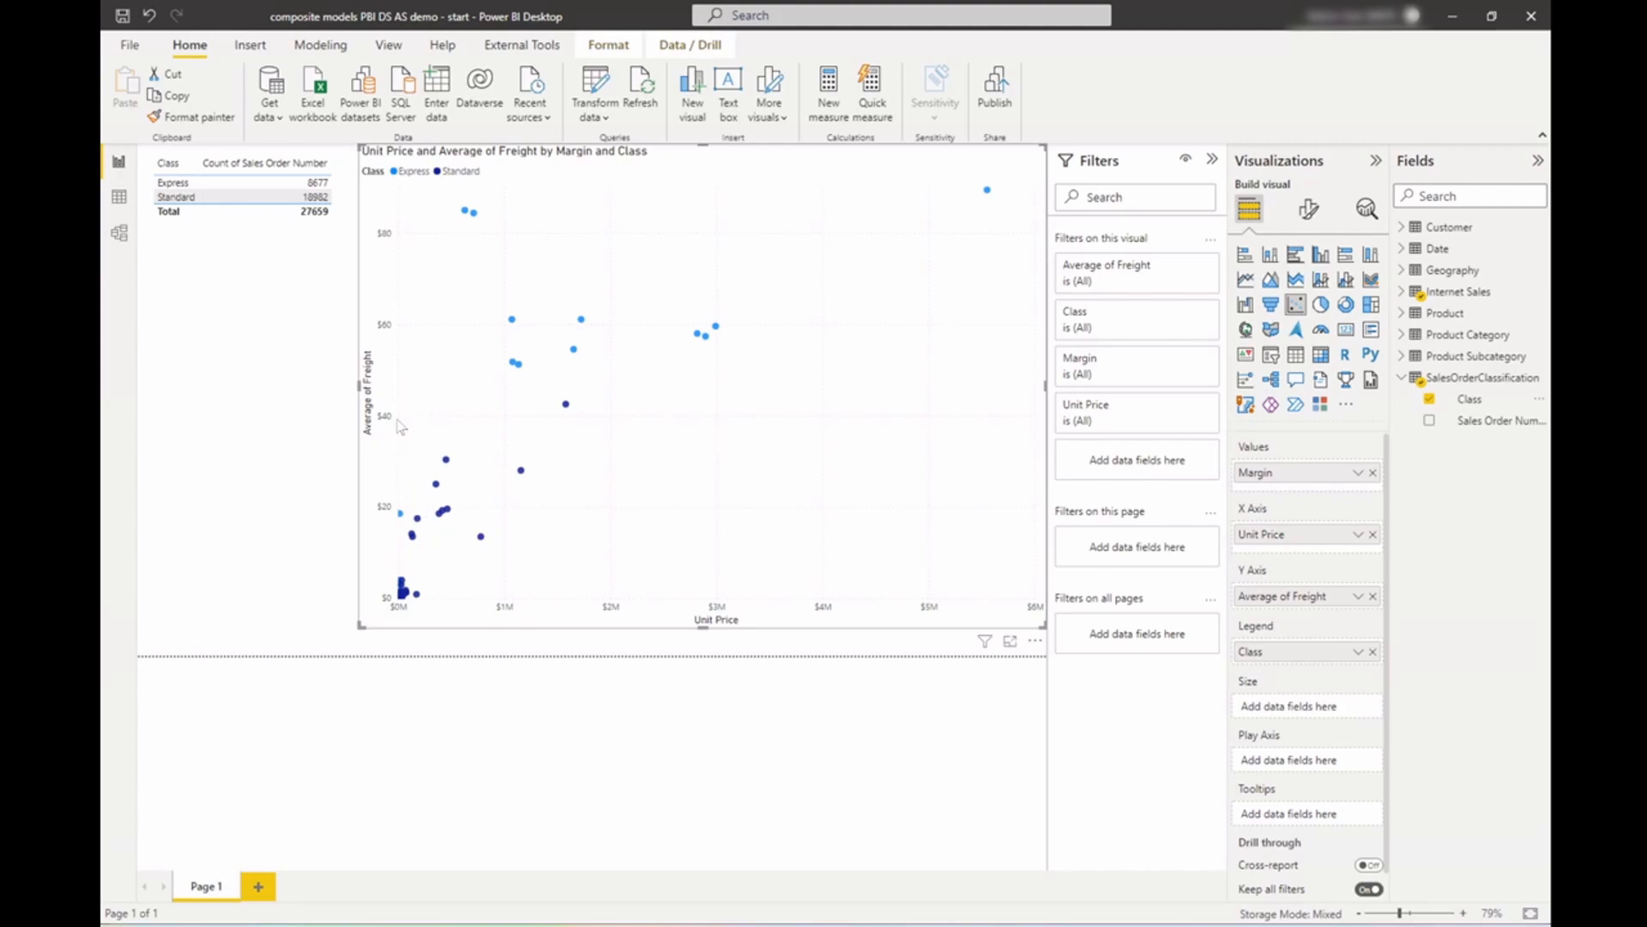
pyautogui.moveTo(418, 418)
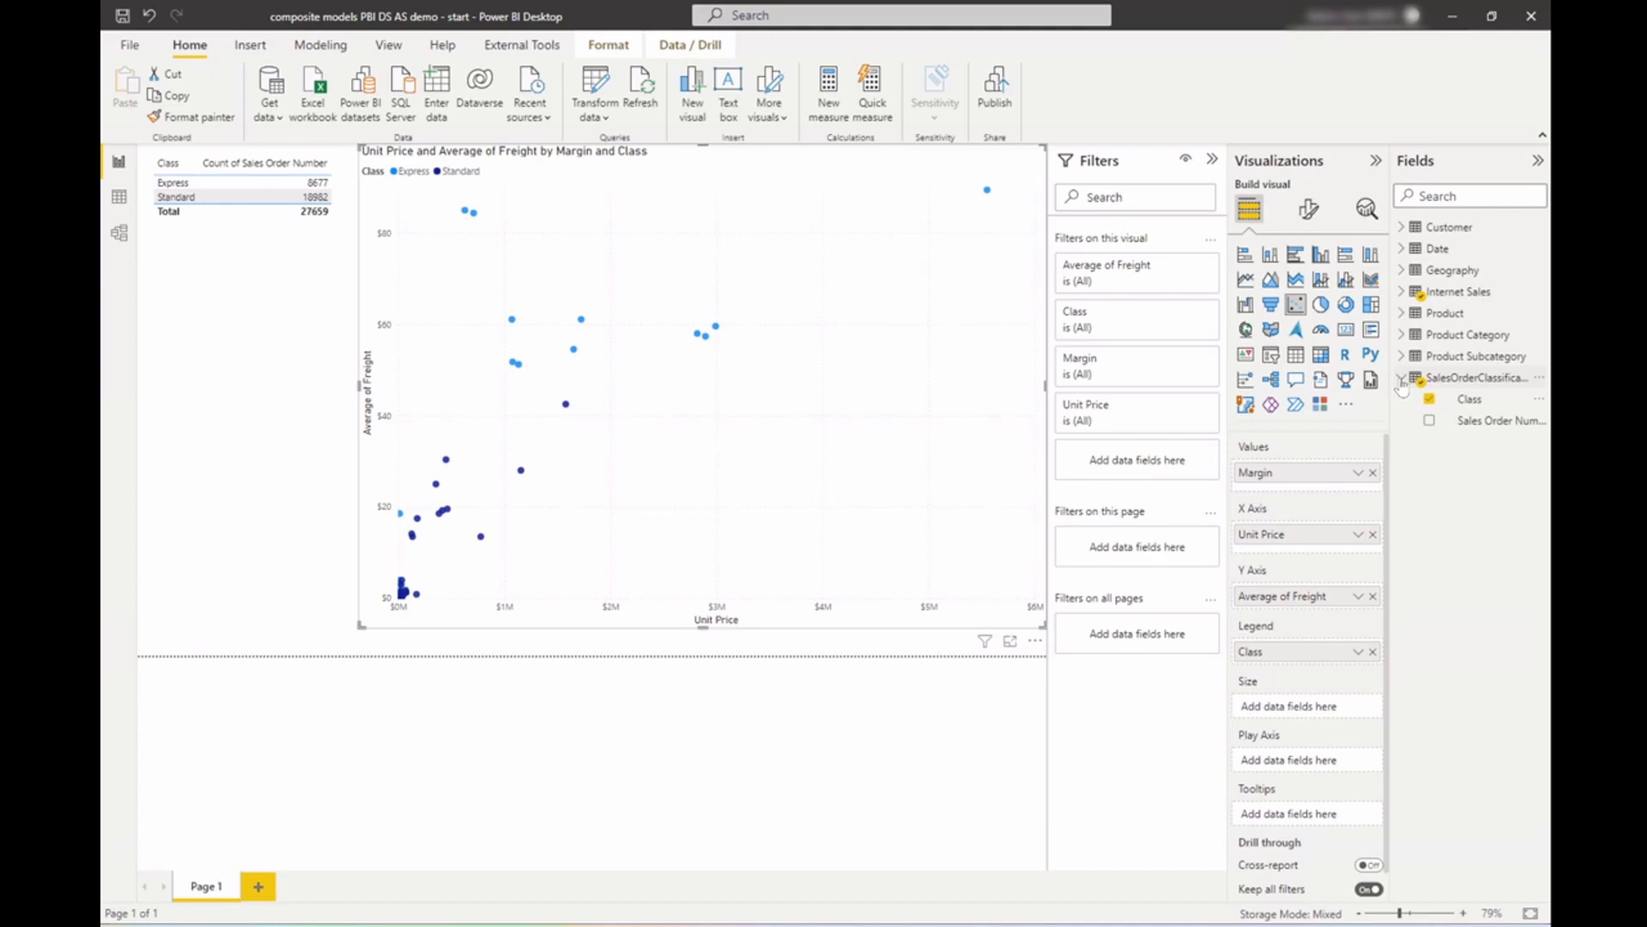
# Step: Expand the Internet Sales table's fields in the Fields pane again
pyautogui.click(1460, 292)
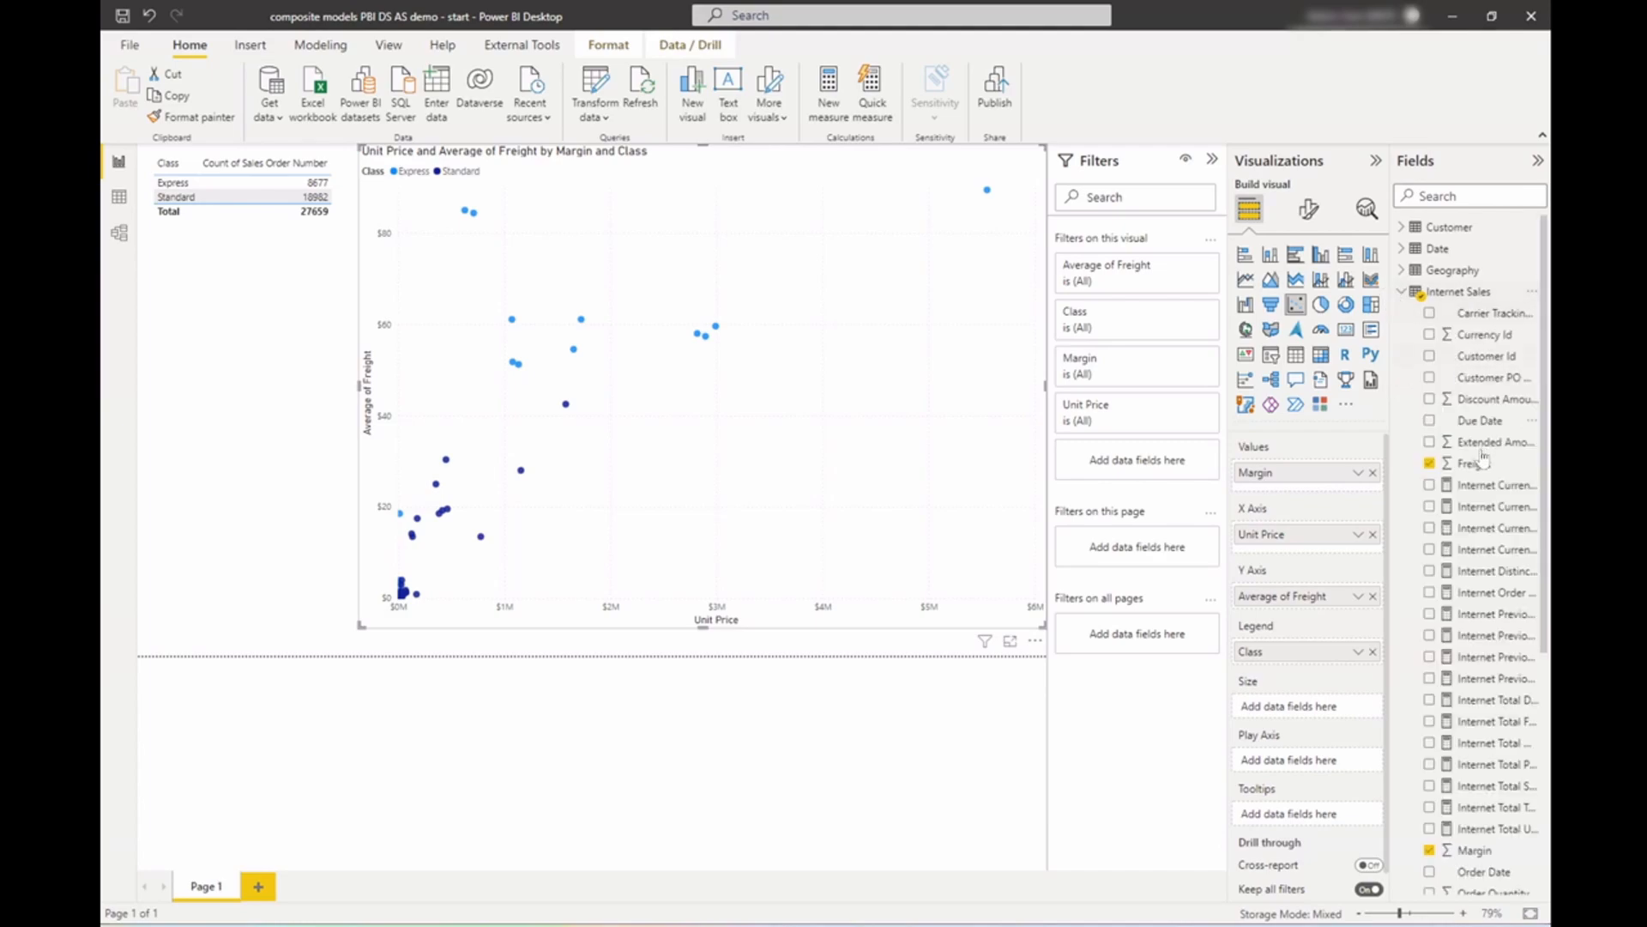